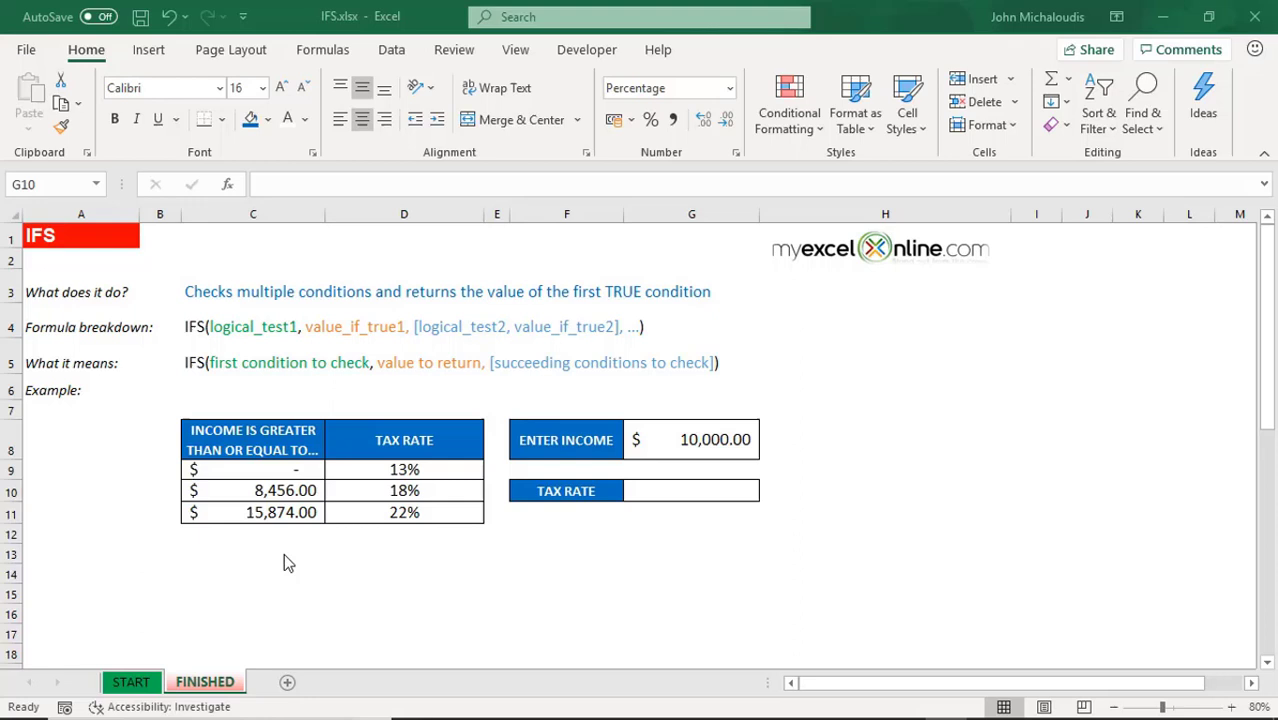
{"action": "mouse_move", "coordinate": [288, 462]}
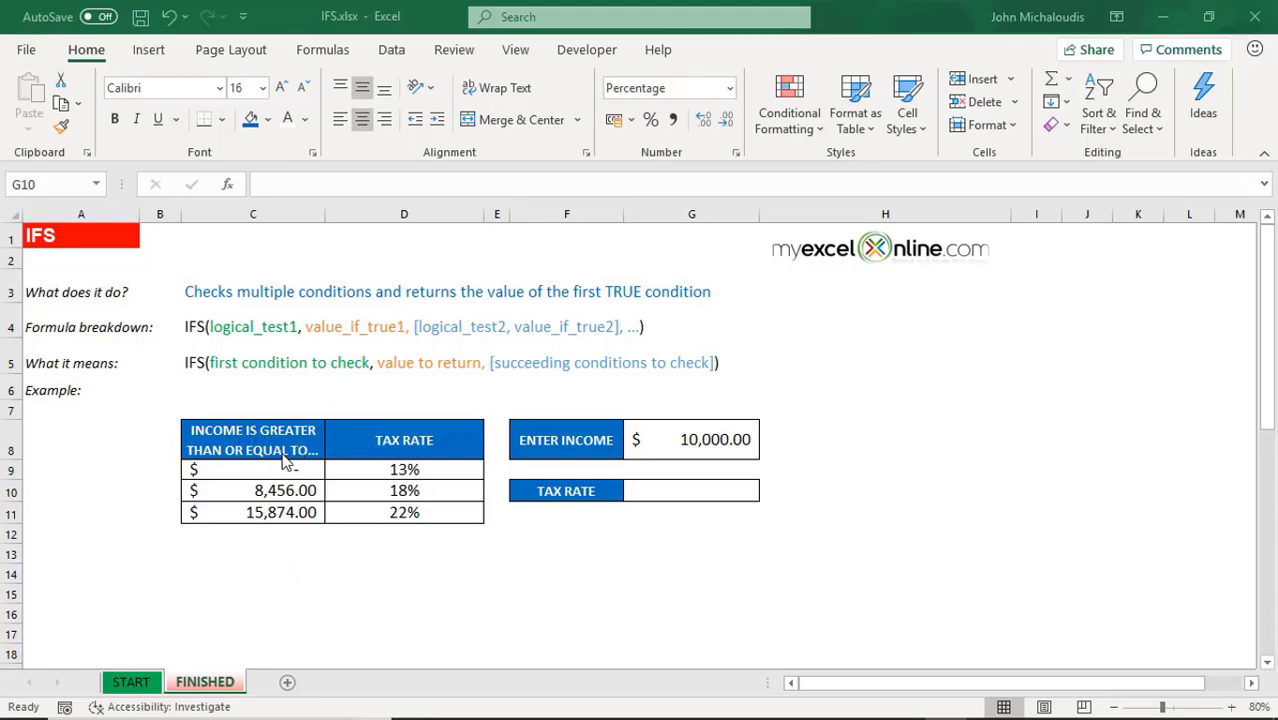
{"action": "mouse_move", "coordinate": [428, 500]}
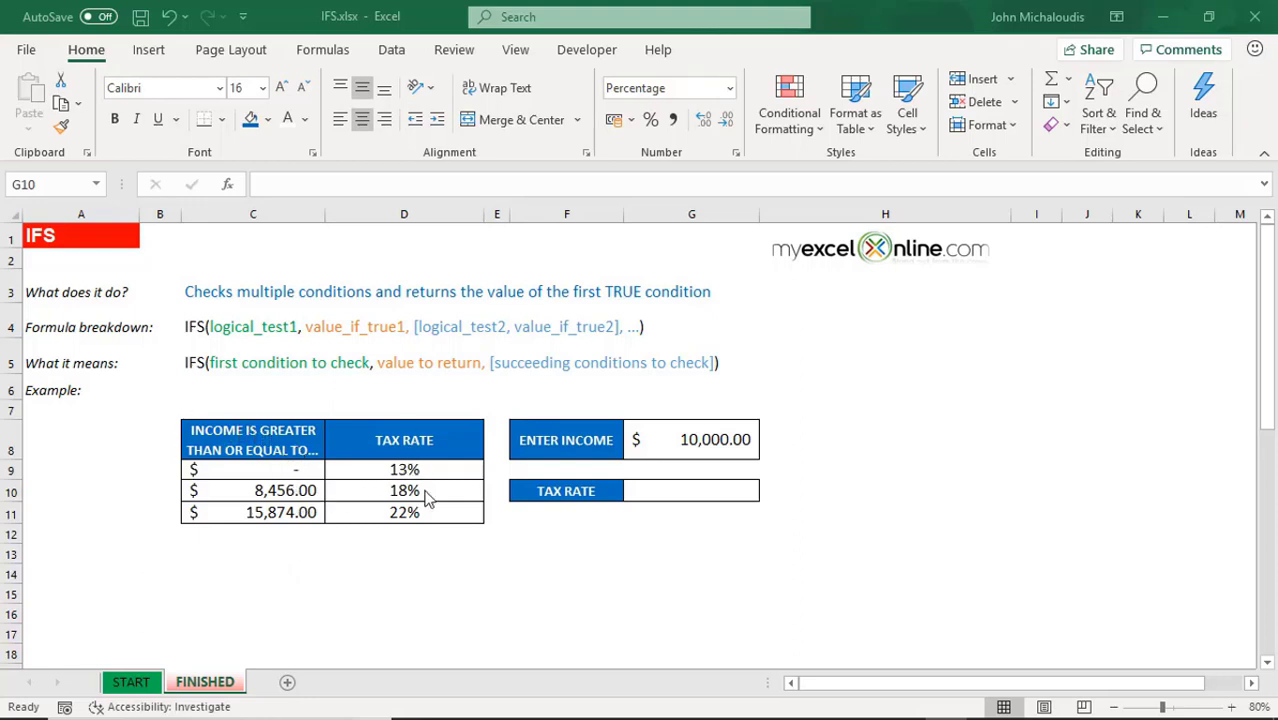
{"action": "mouse_move", "coordinate": [388, 524]}
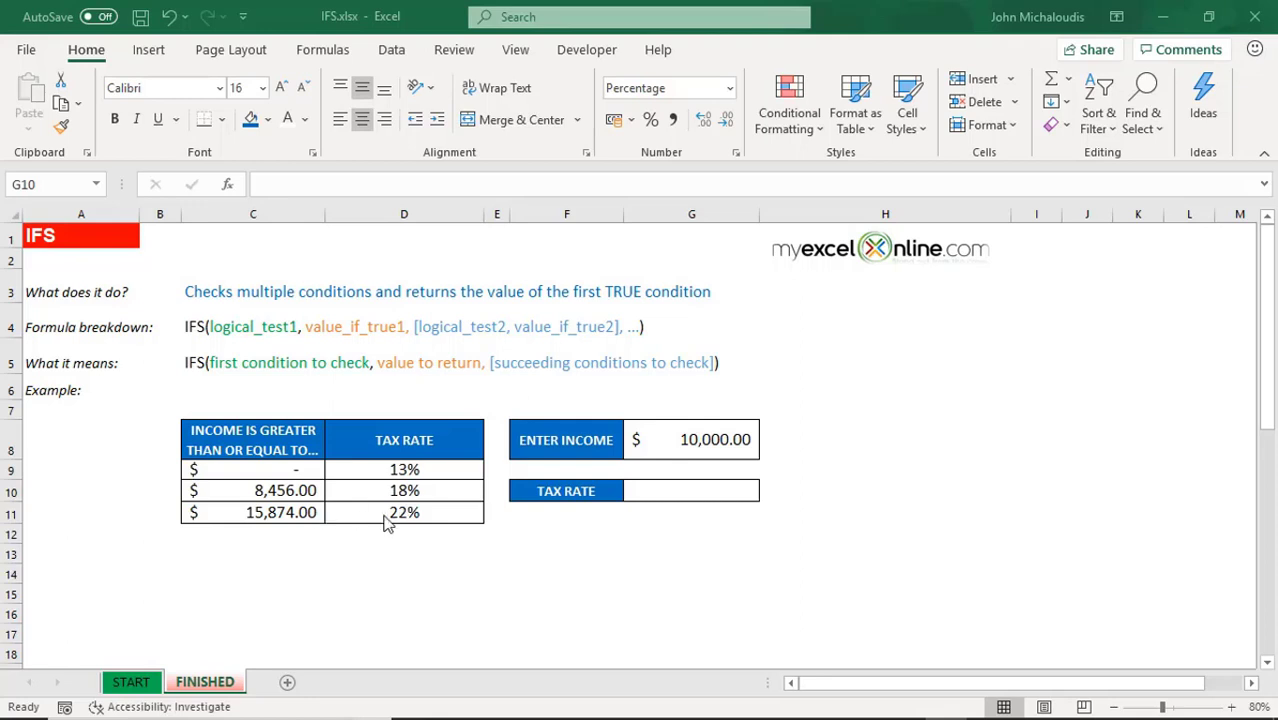
Step: Begin =IFS( in G10 with first condition G8<8456 returning 13%
{"action": "left_click", "coordinate": [692, 440]}
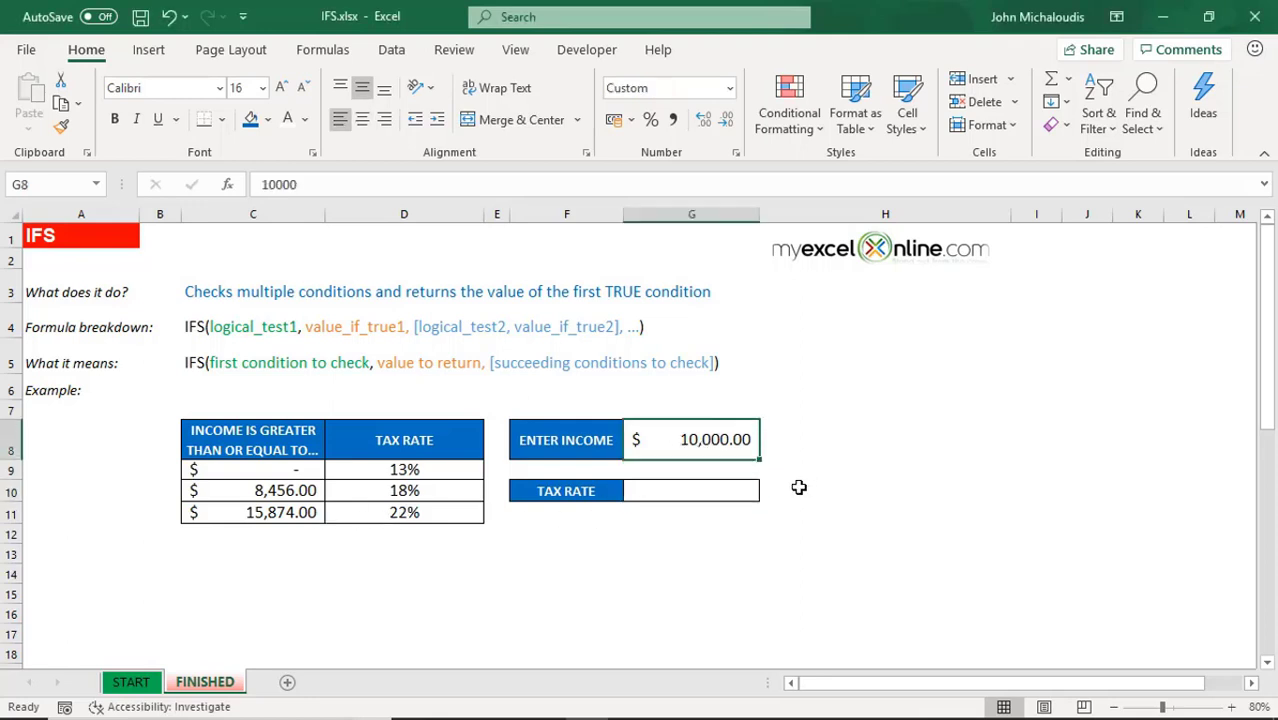
{"action": "mouse_move", "coordinate": [742, 488]}
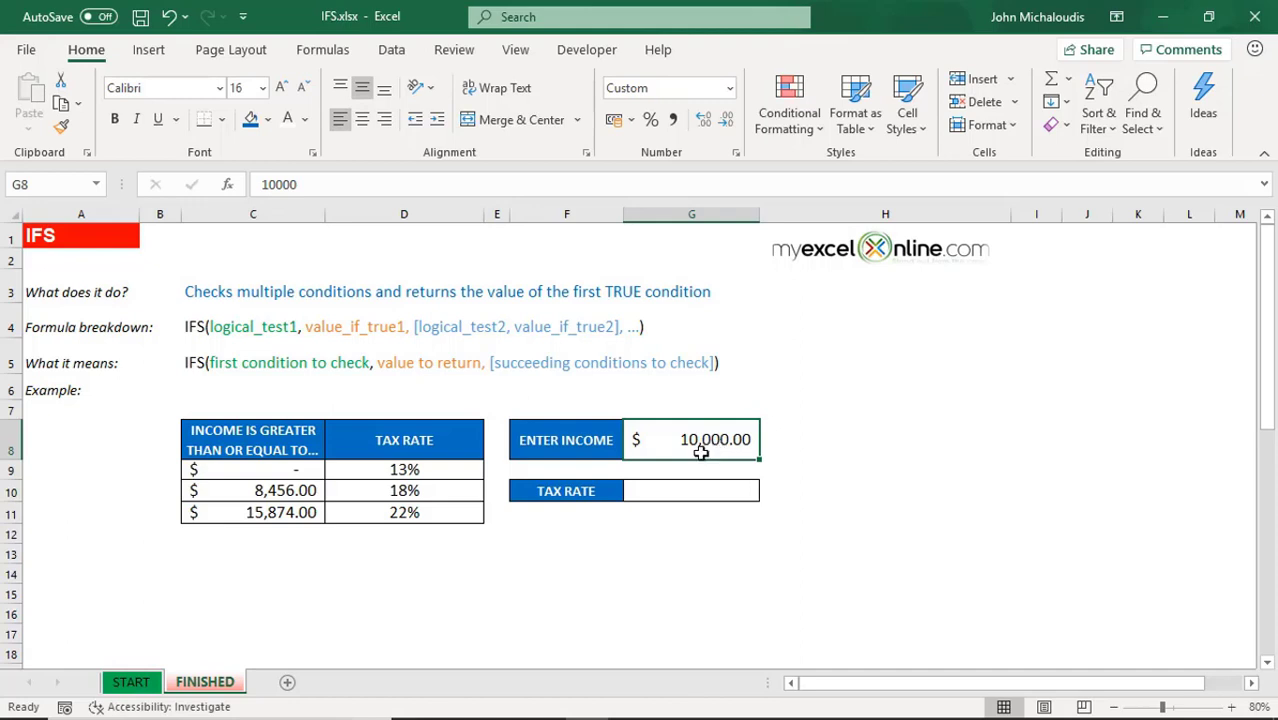
{"action": "mouse_move", "coordinate": [708, 604]}
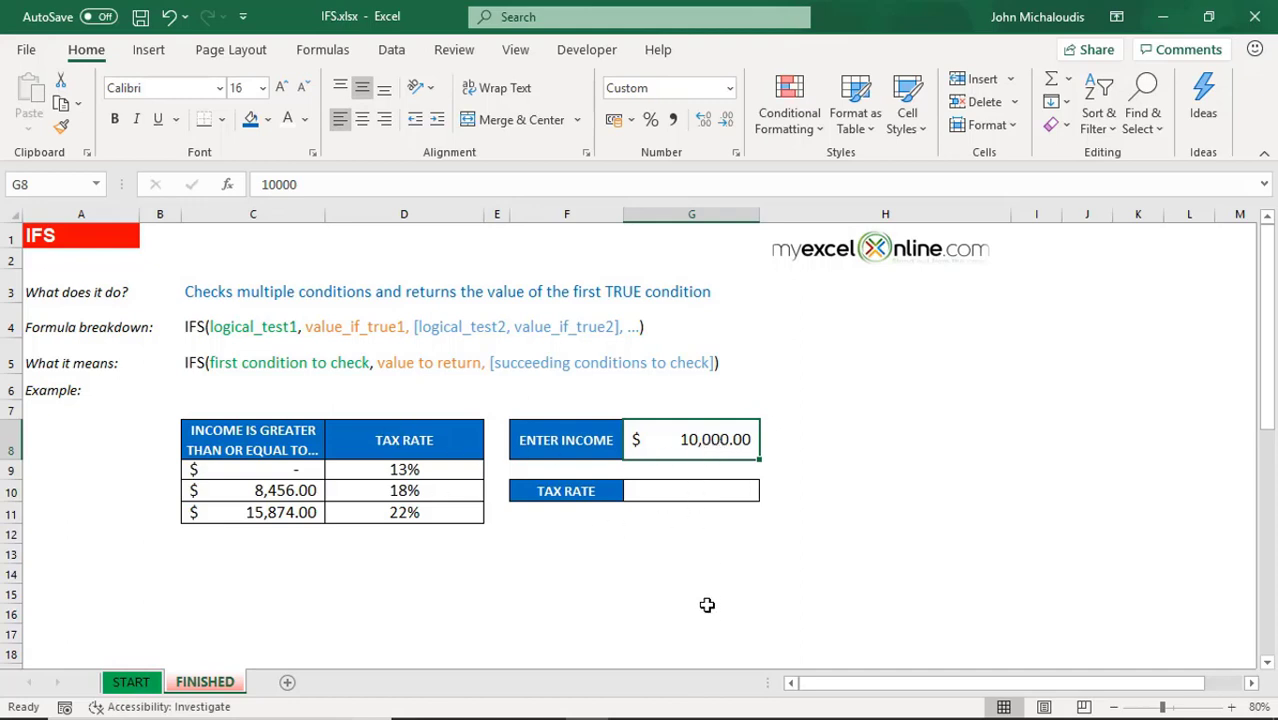
{"action": "left_click", "coordinate": [692, 490]}
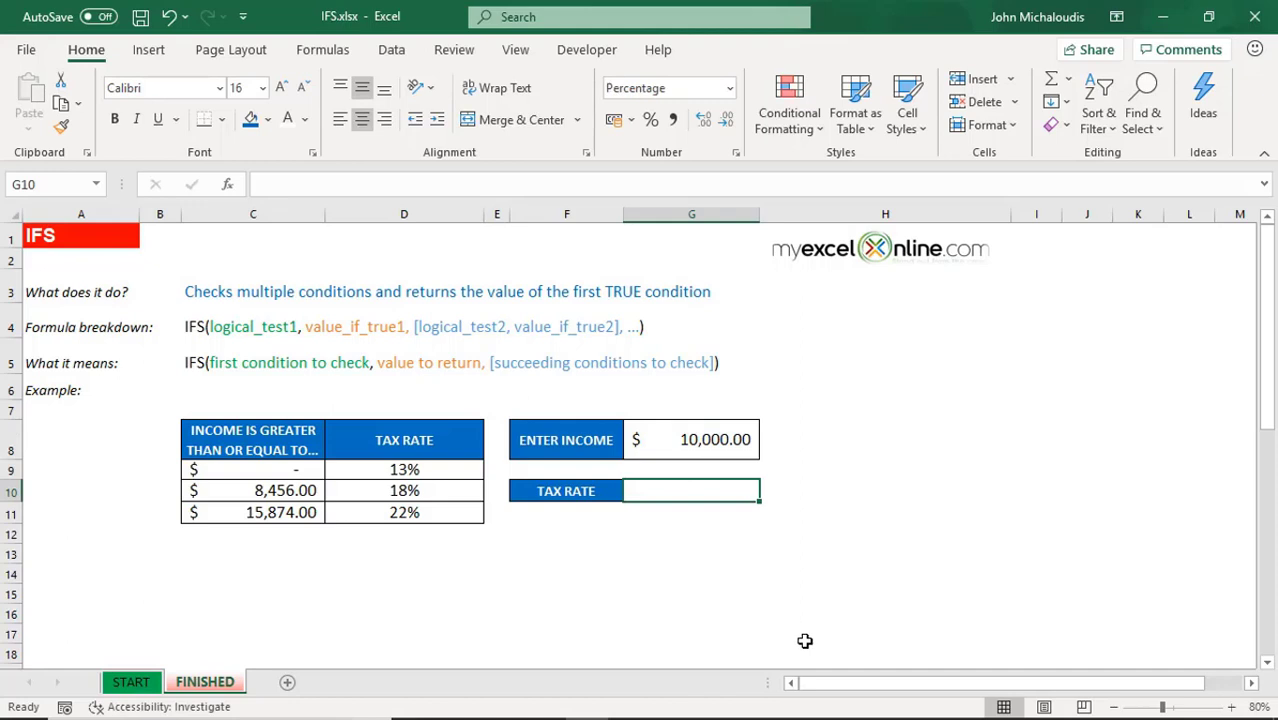
{"action": "type", "text": "=I"}
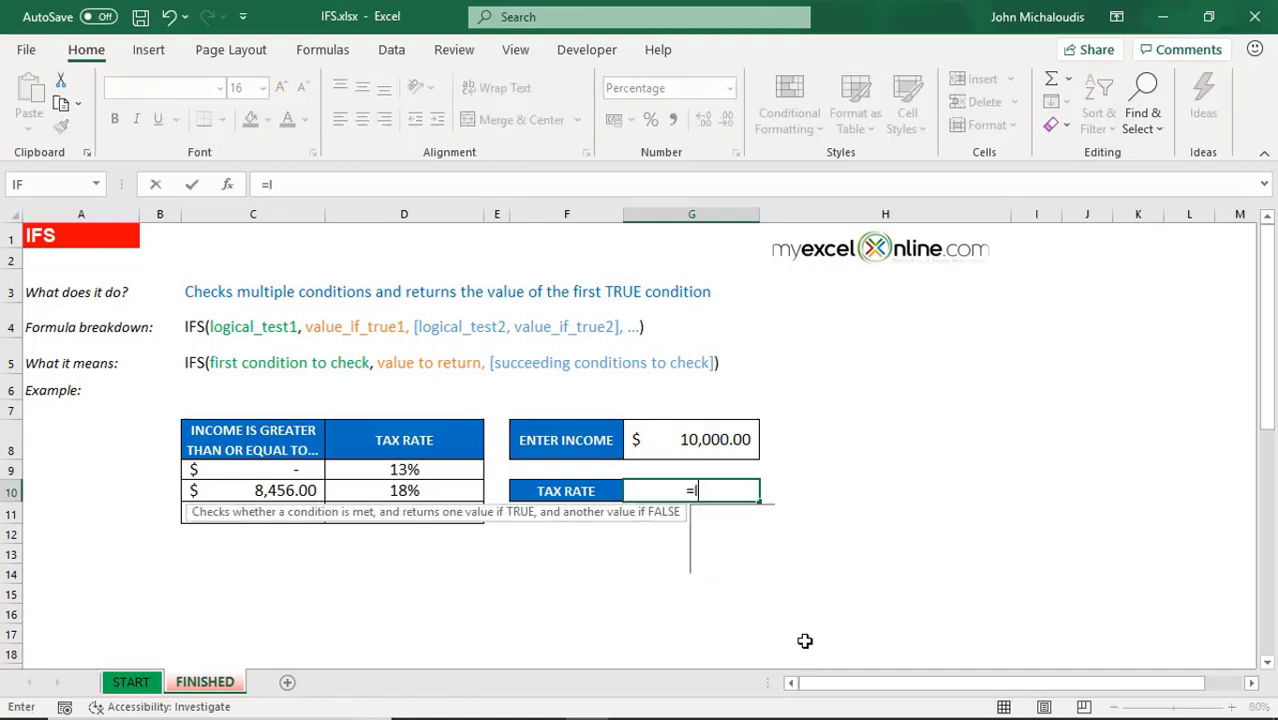
{"action": "type", "text": "FS("}
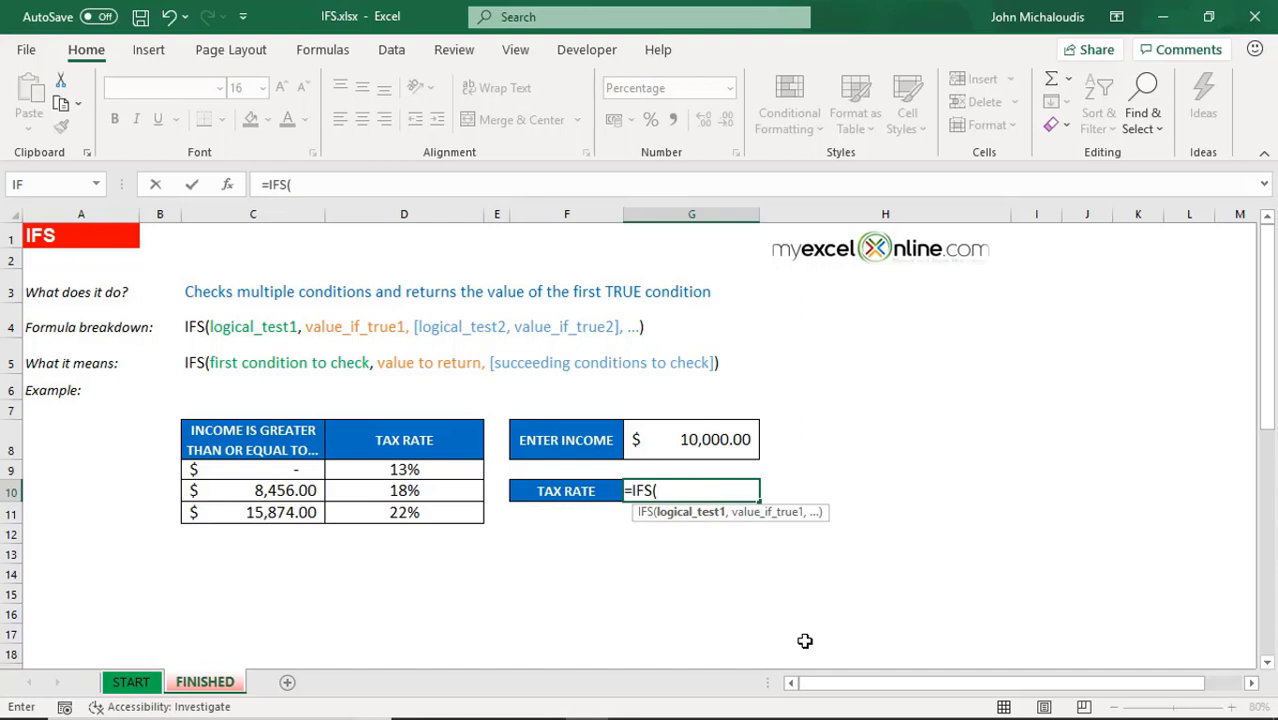
{"action": "left_click", "coordinate": [692, 440]}
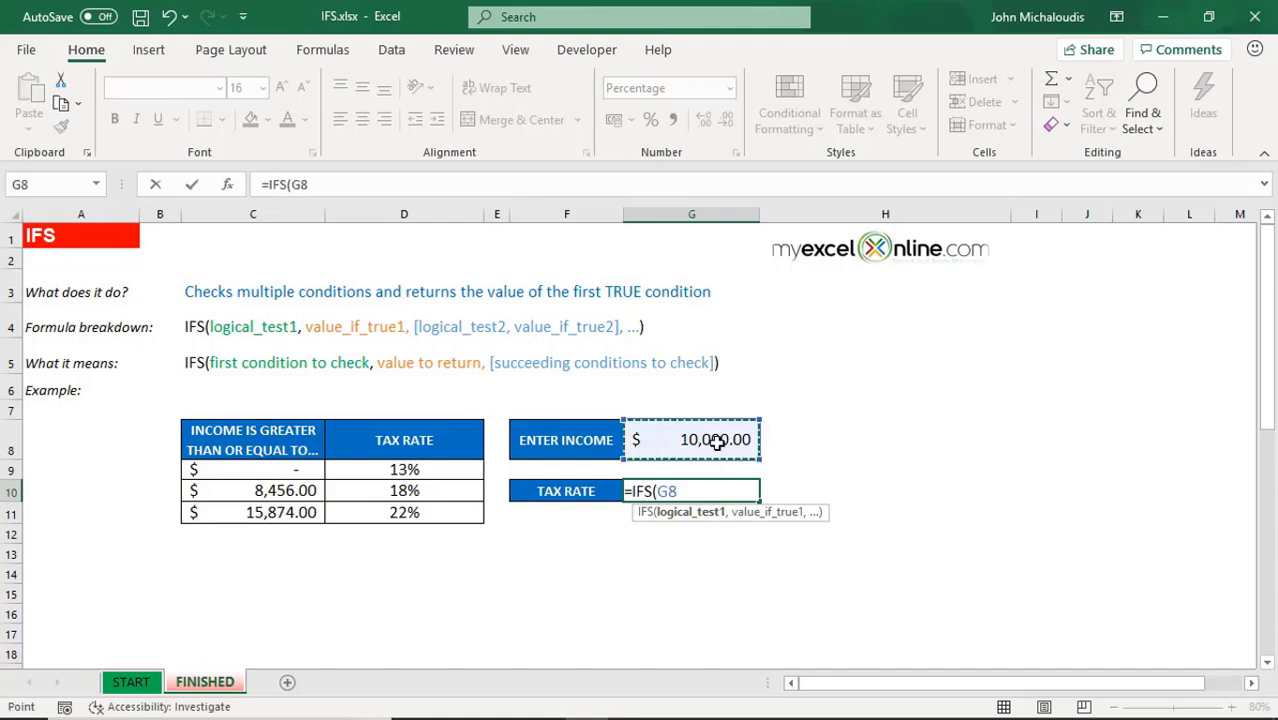
{"action": "type", "text": "<"}
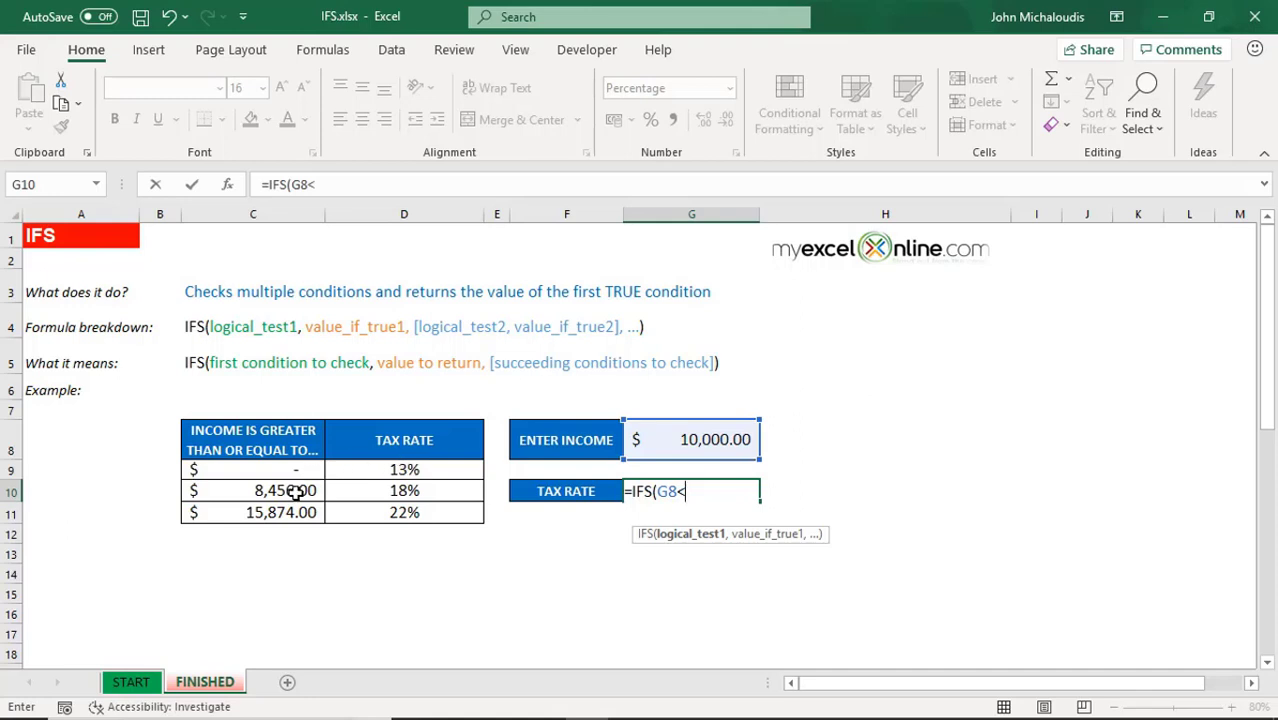
{"action": "mouse_move", "coordinate": [324, 476]}
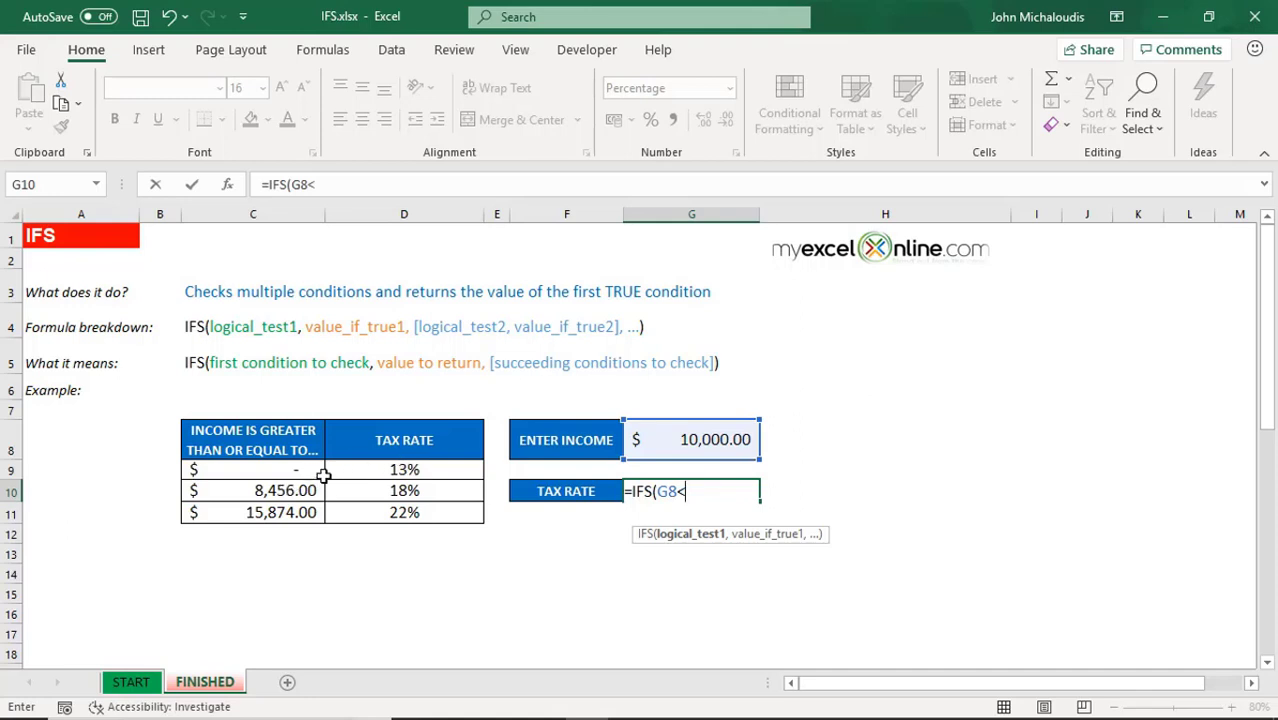
{"action": "type", "text": "8456"}
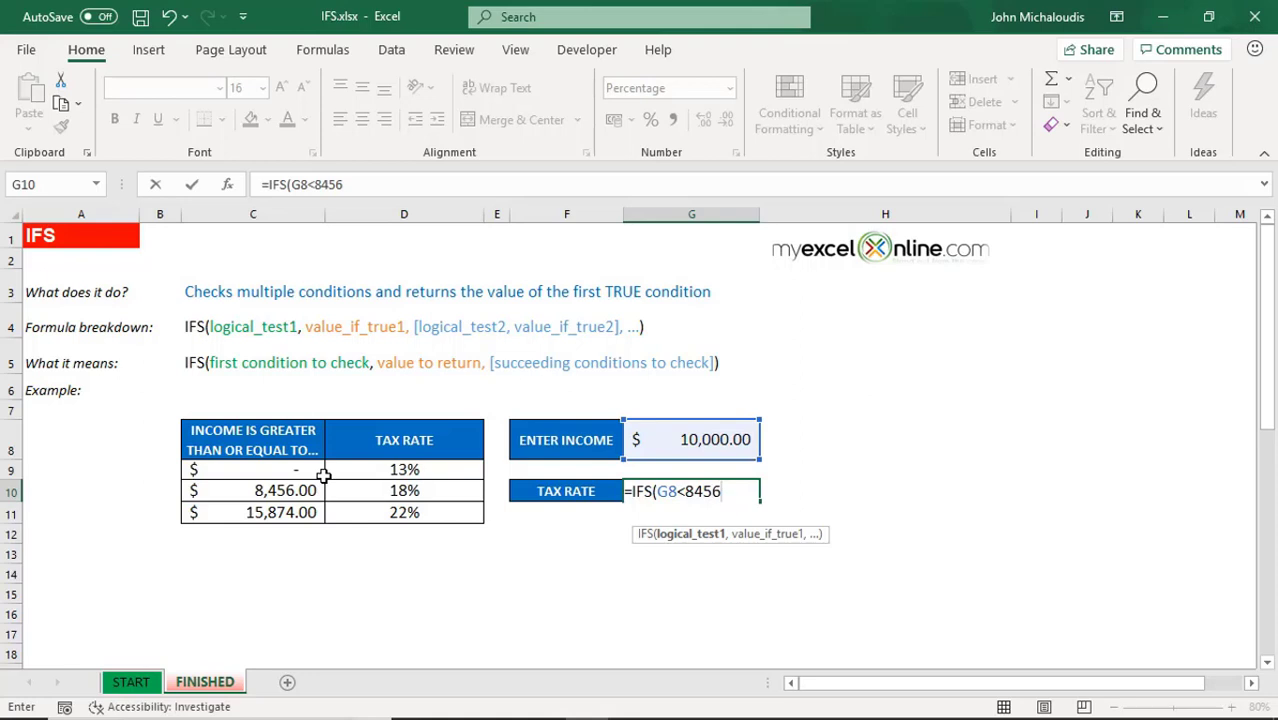
{"action": "type", "text": ","}
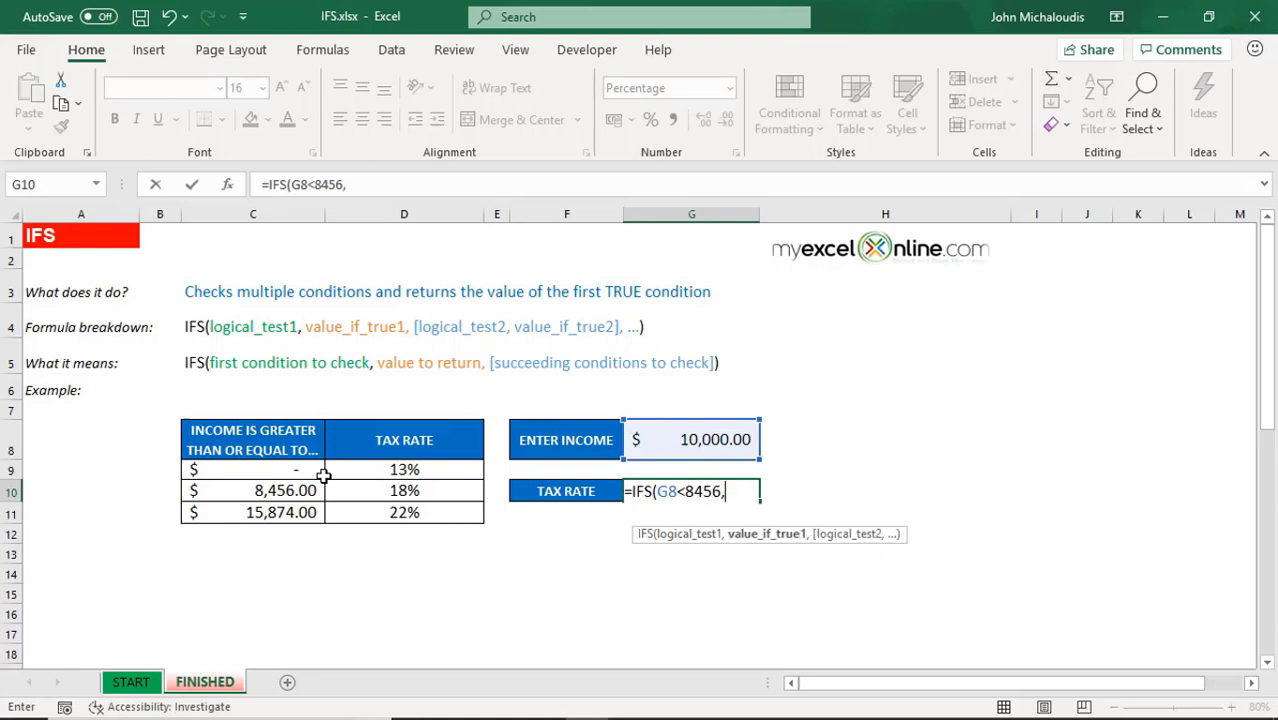
{"action": "mouse_move", "coordinate": [436, 470]}
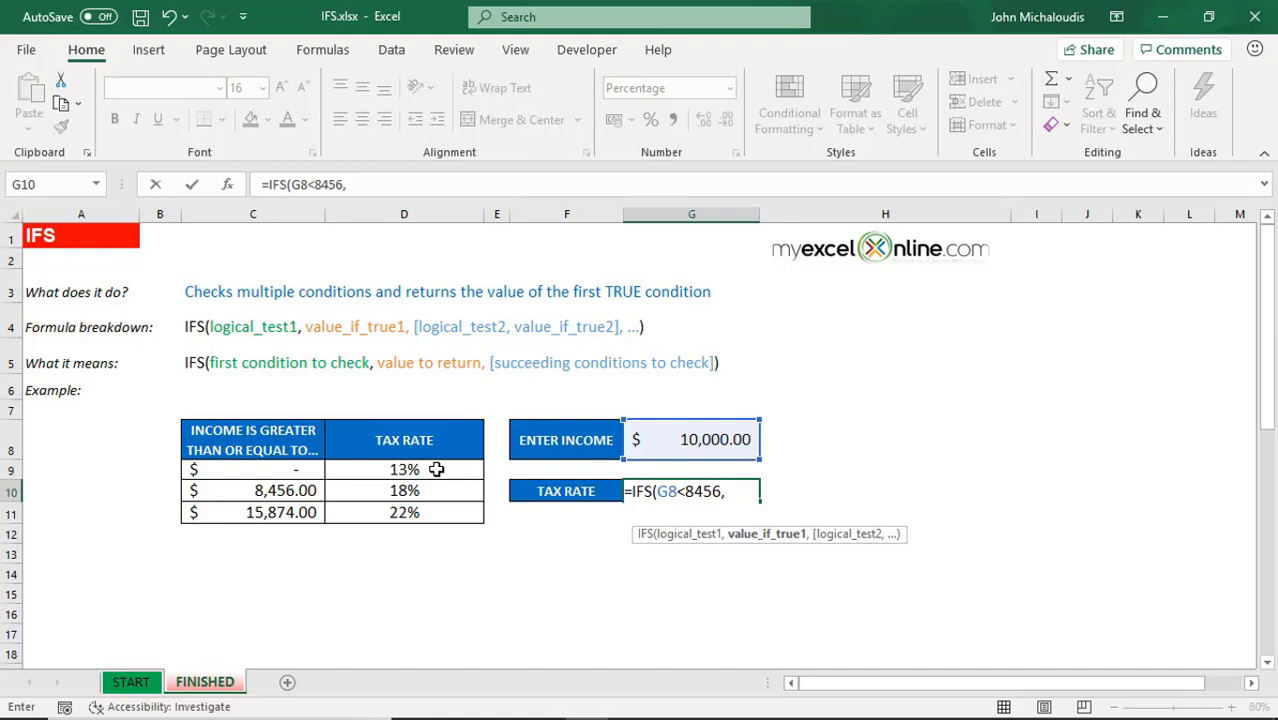
{"action": "type", "text": "13%"}
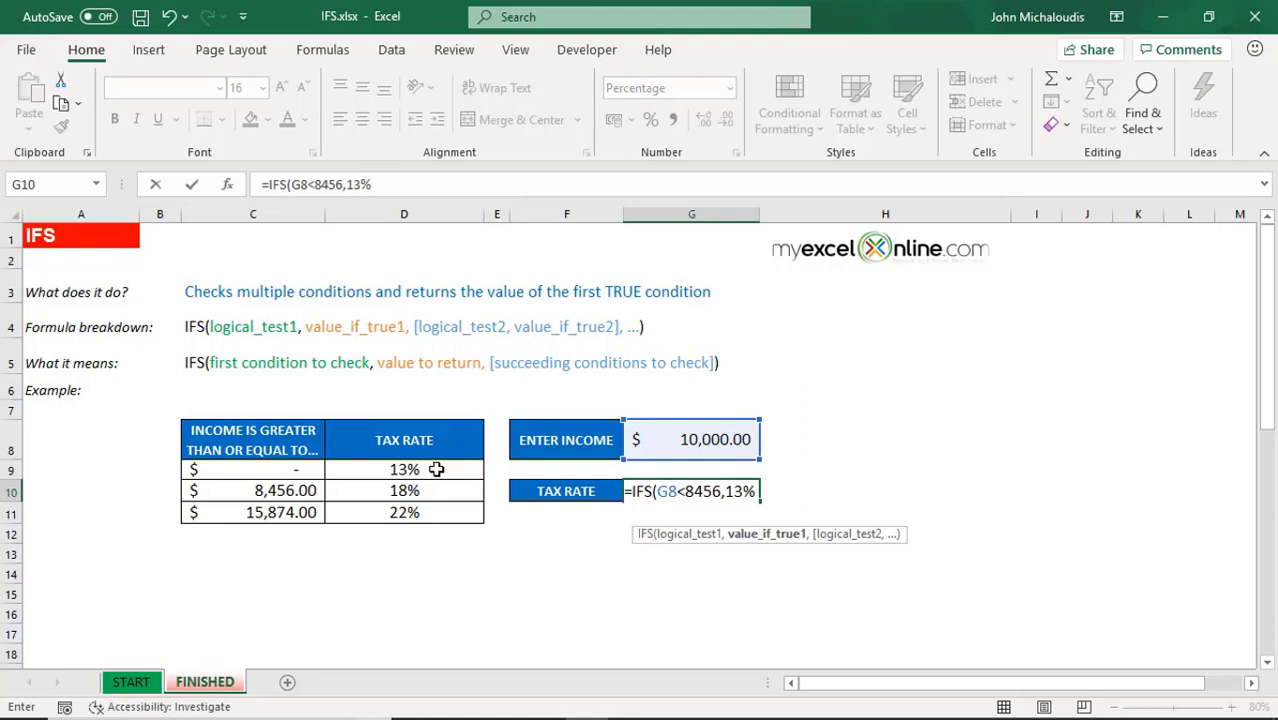
{"action": "type", "text": ","}
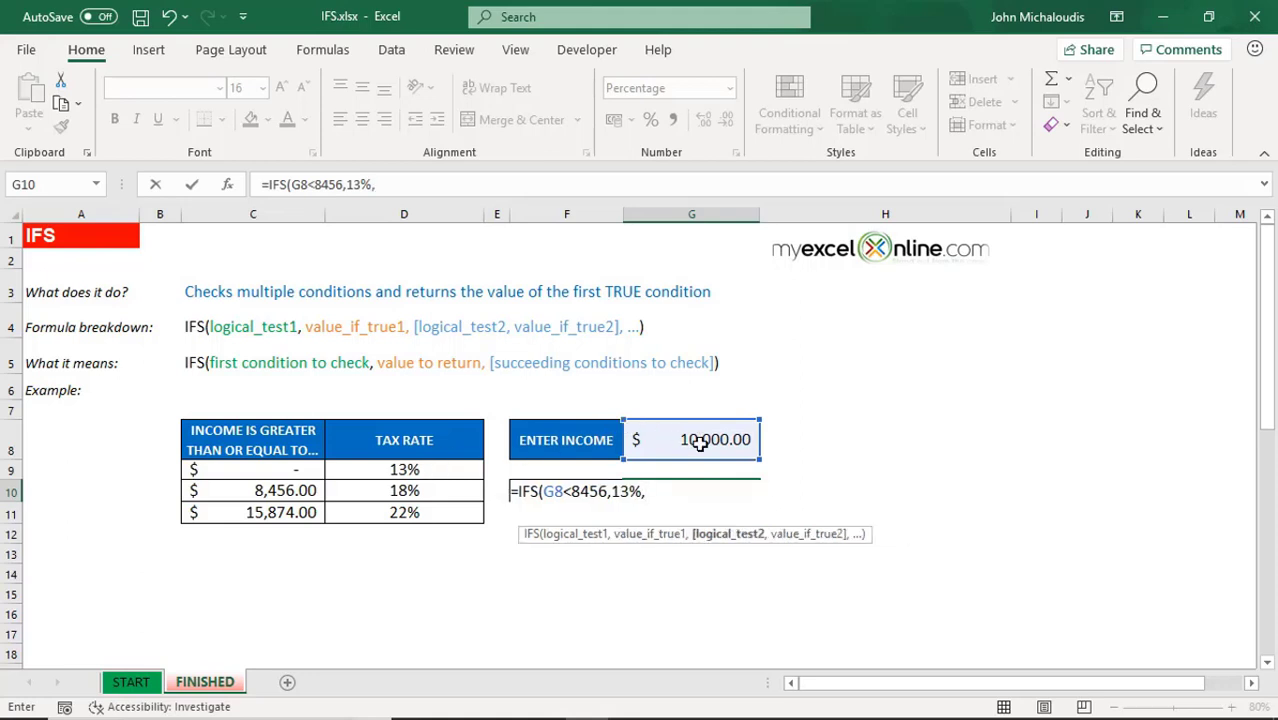
Step: Add the second condition G8<15874 returning 18%
{"action": "left_click", "coordinate": [692, 440]}
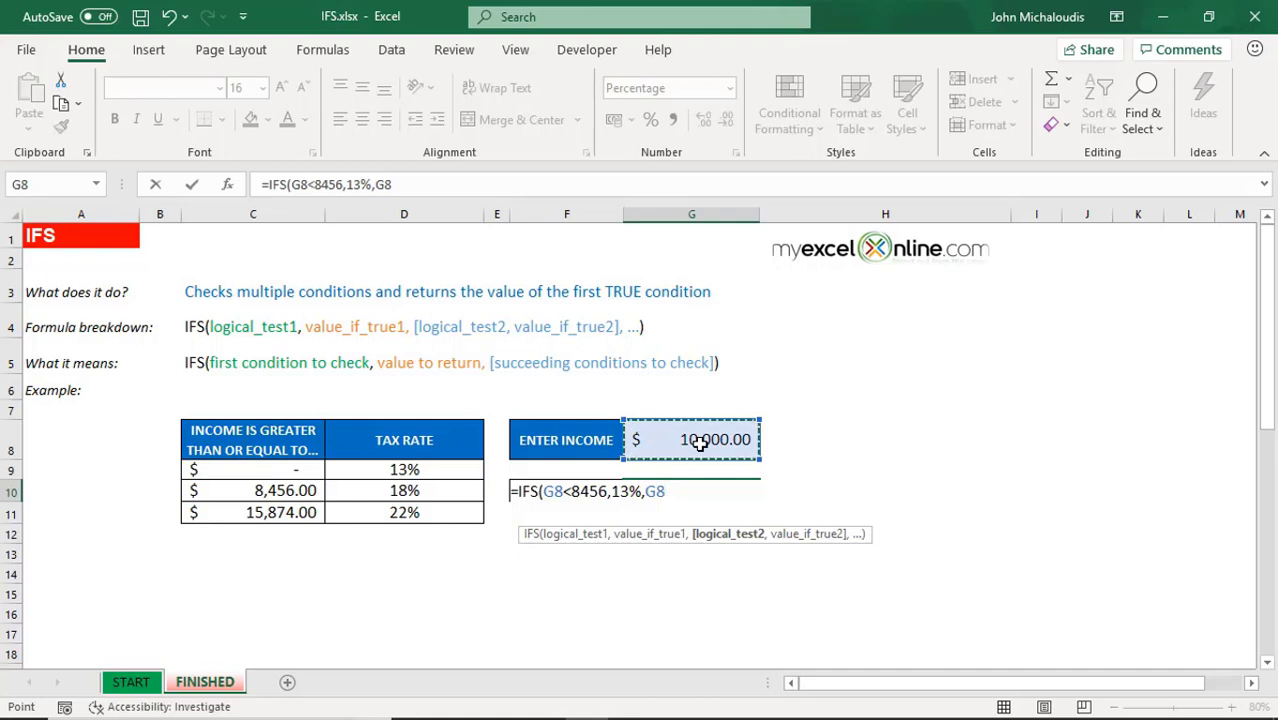
{"action": "type", "text": "<"}
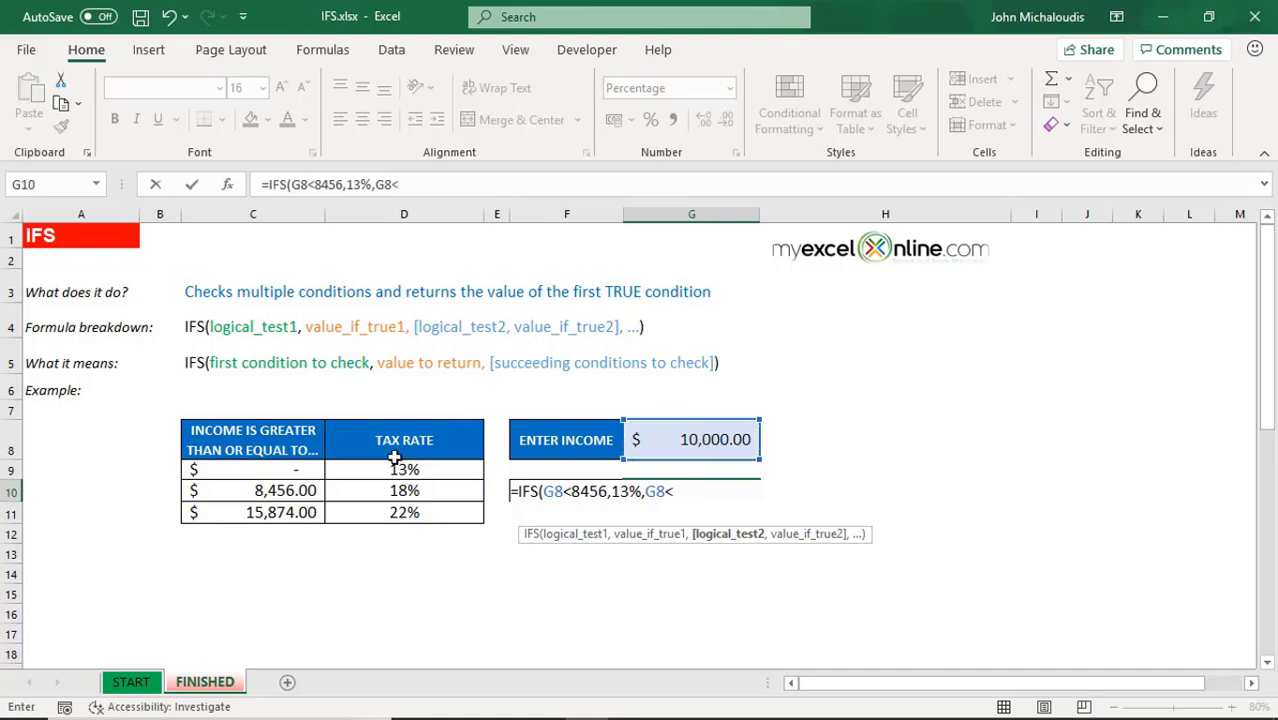
{"action": "type", "text": "15"}
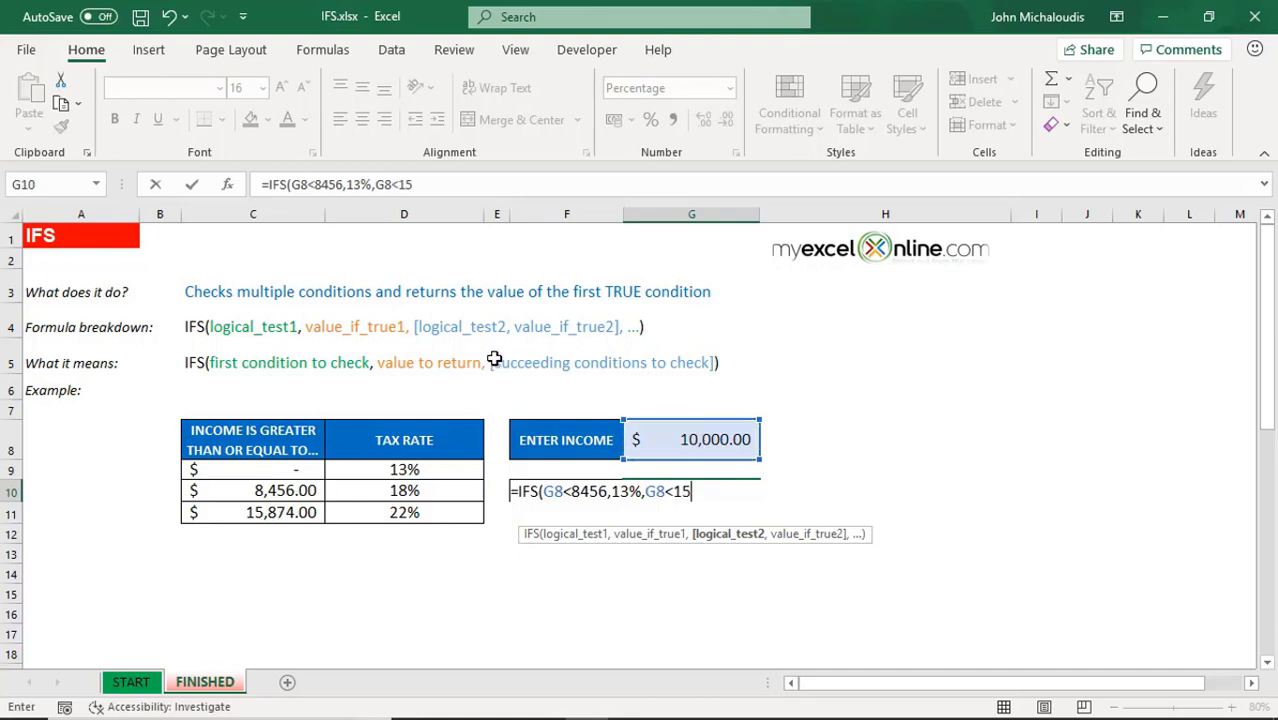
{"action": "type", "text": "874,"}
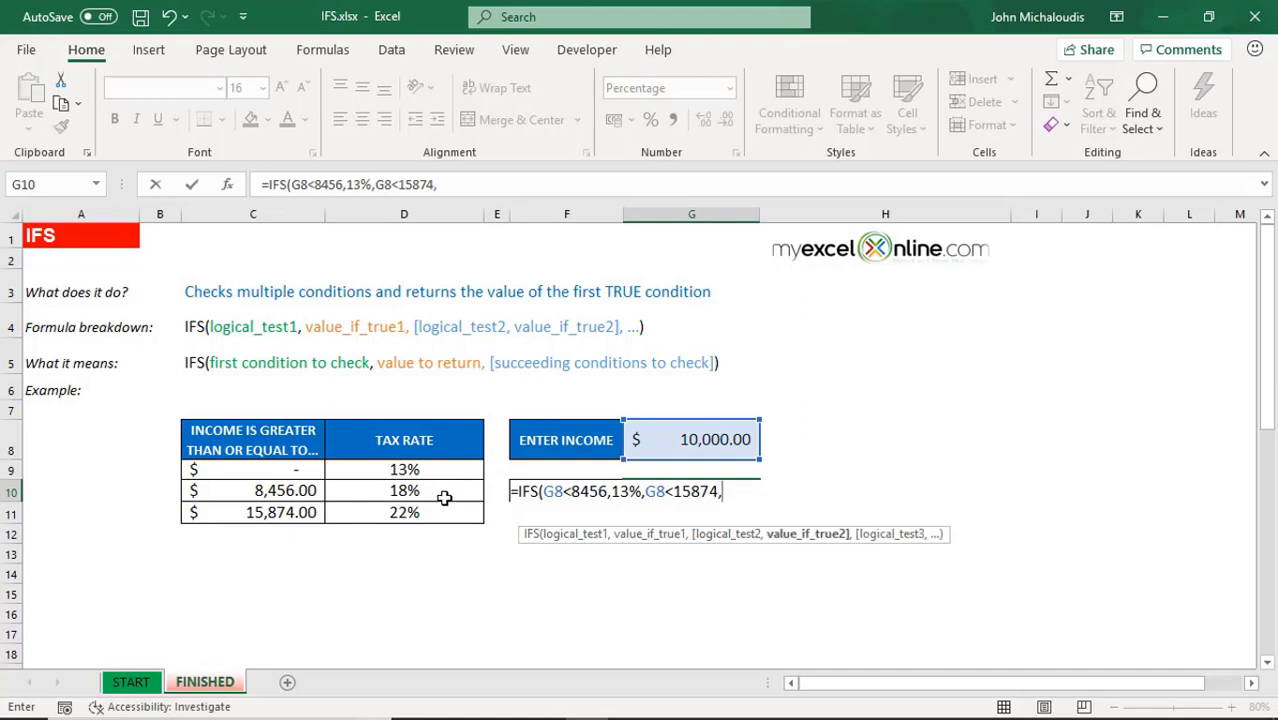
{"action": "type", "text": "1"}
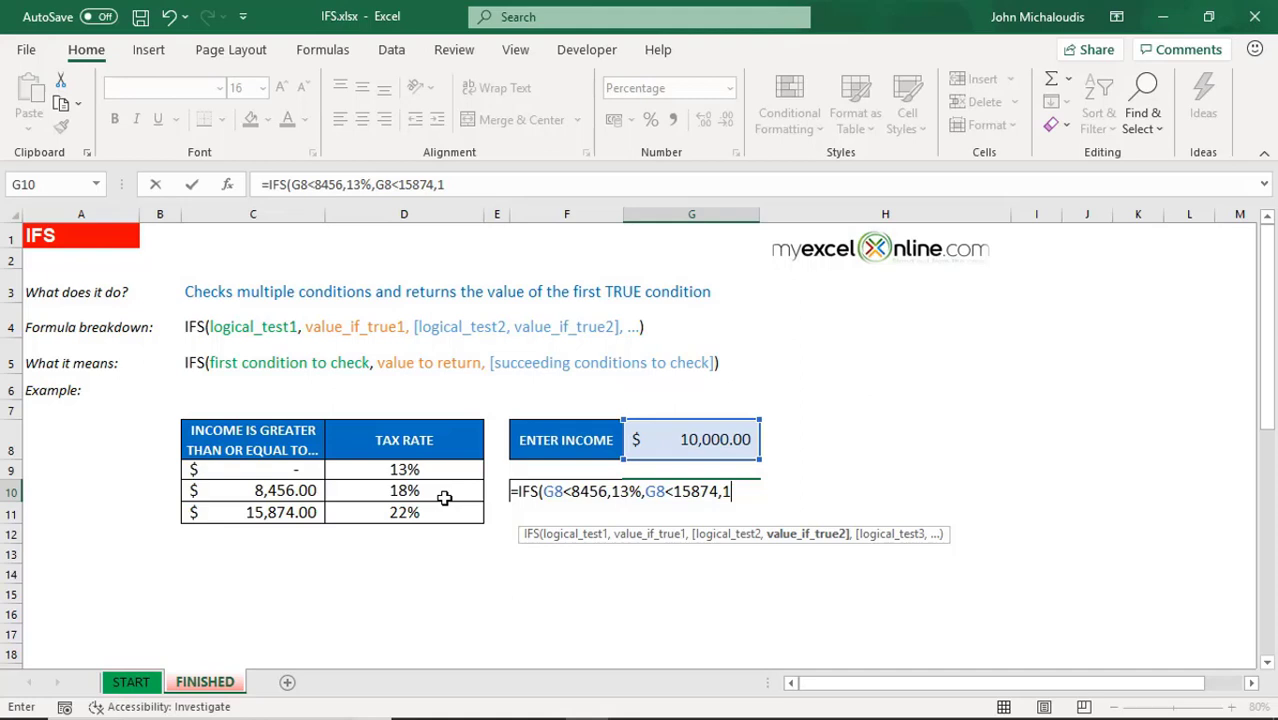
{"action": "type", "text": "18%,"}
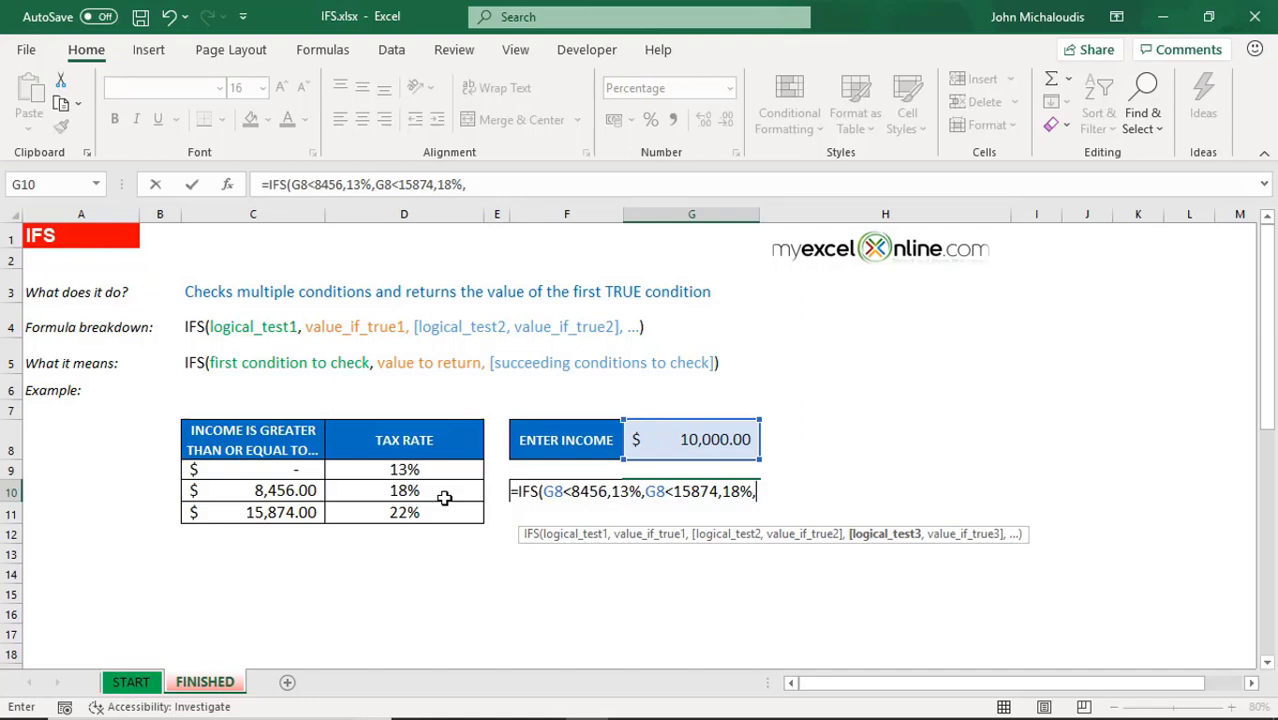
Step: Add the third condition G8>=15874 returning 22% and commit the formula
{"action": "type", "text": "G8>"}
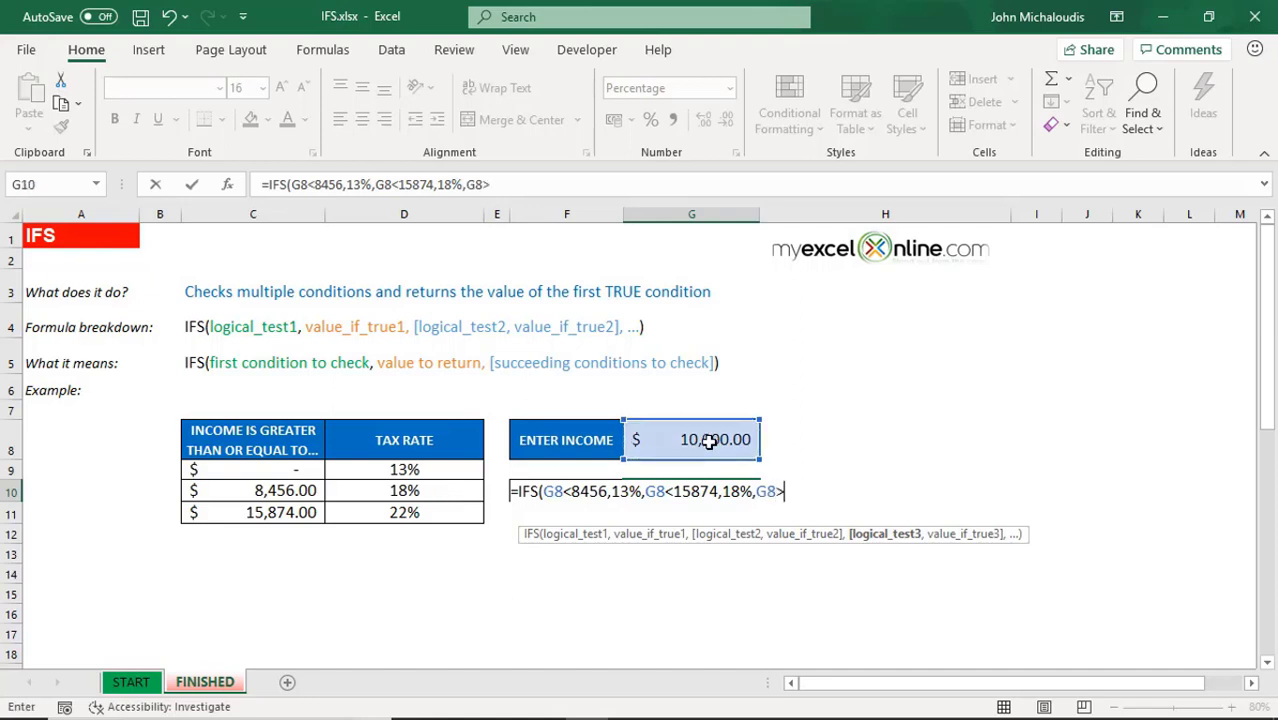
{"action": "type", "text": "="}
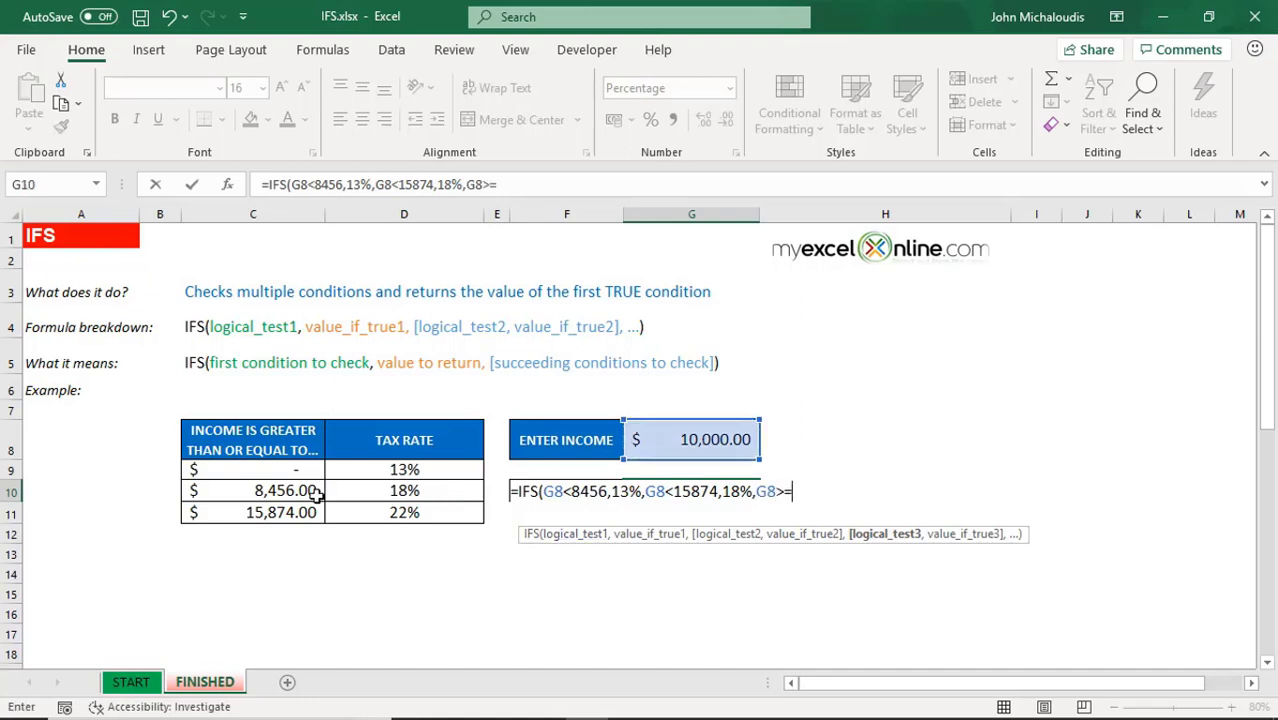
{"action": "mouse_move", "coordinate": [334, 548]}
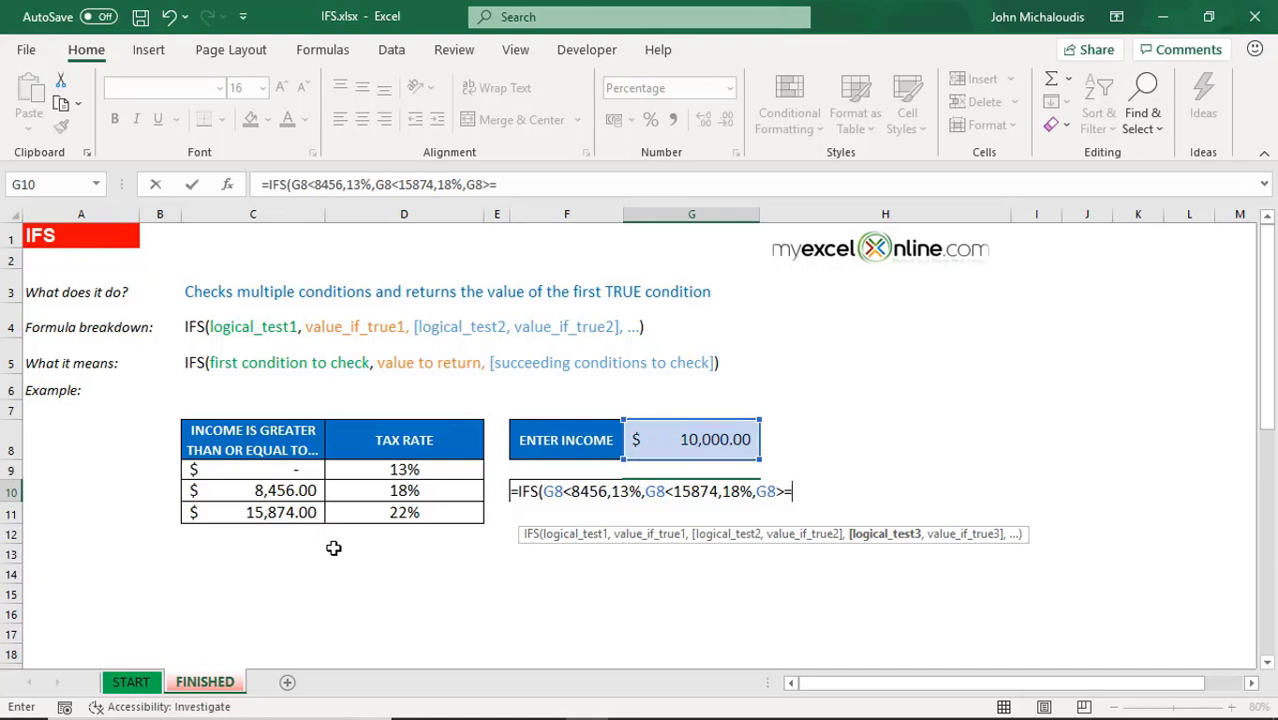
{"action": "type", "text": "158"}
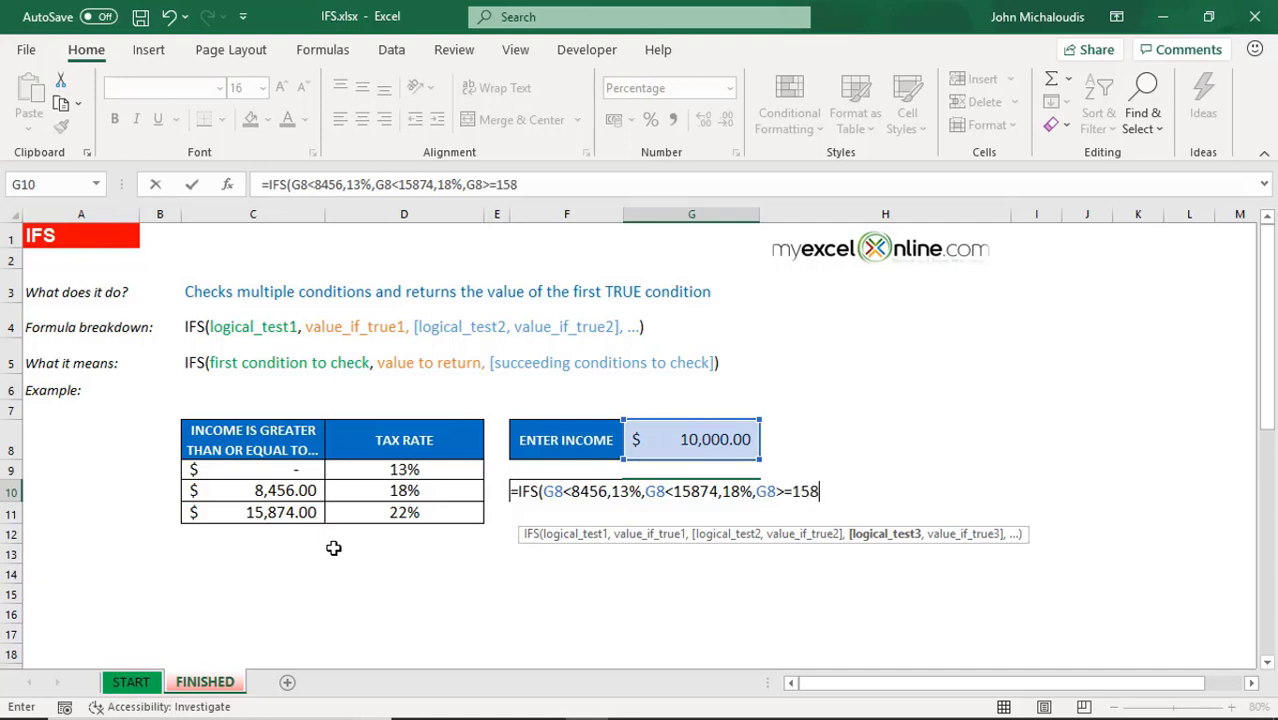
{"action": "type", "text": "874,"}
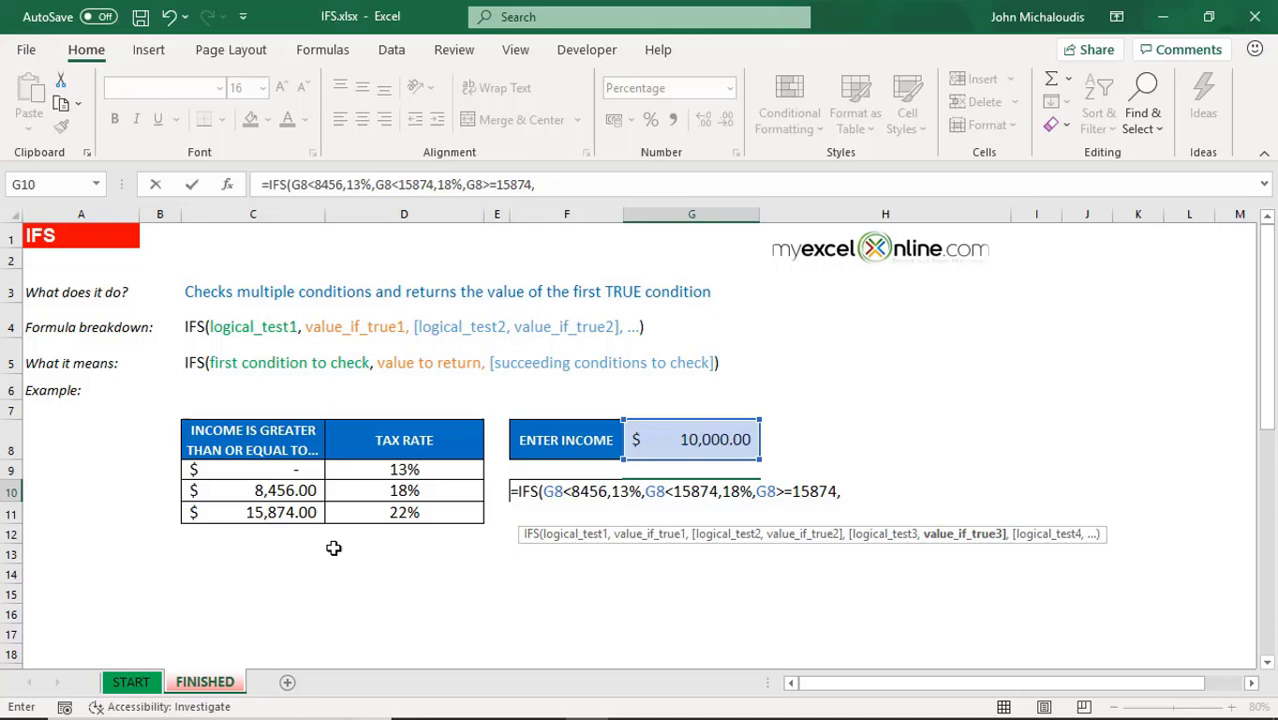
{"action": "type", "text": "22%"}
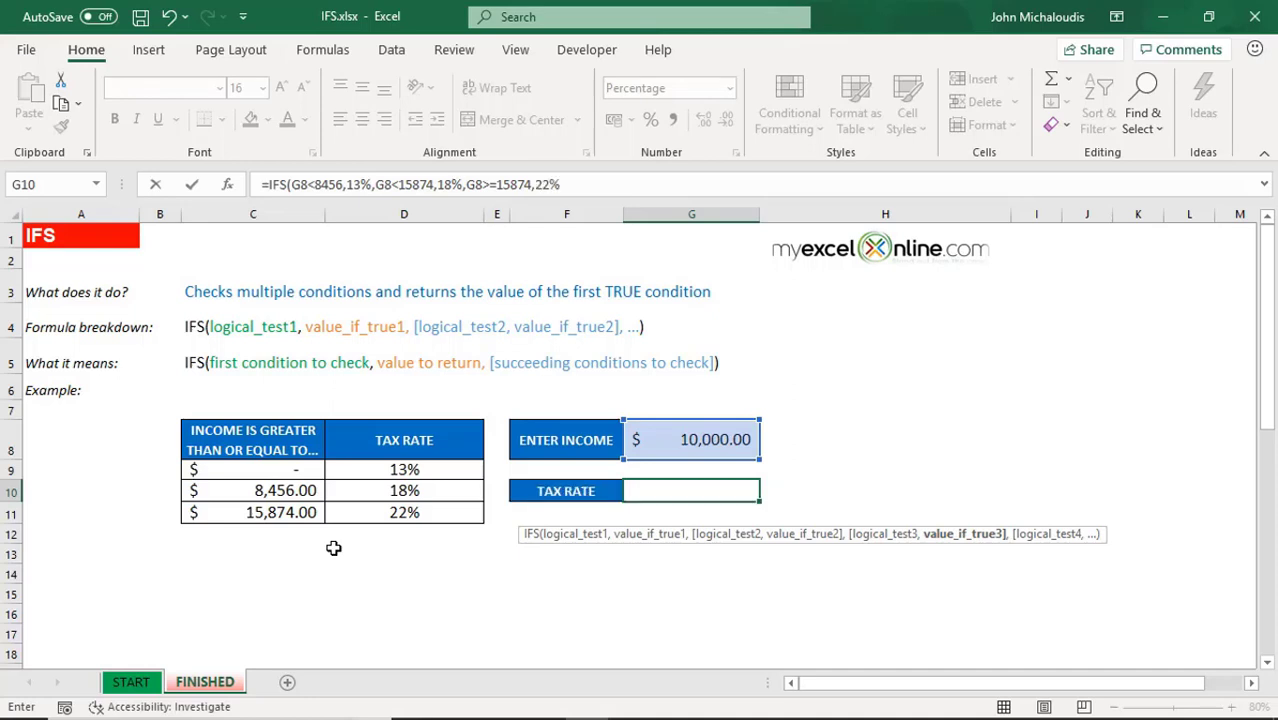
{"action": "key", "text": "Return"}
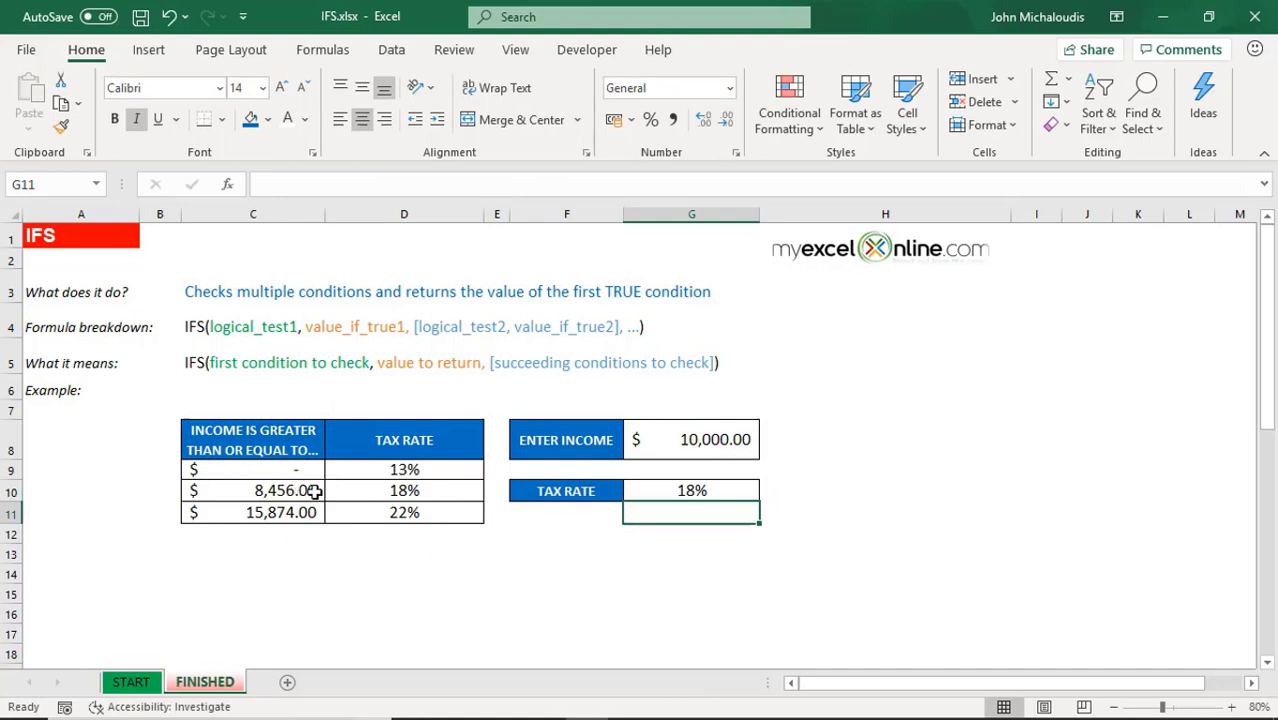
Step: Test incomes 800, 9000 and 15880 in G8, confirming G10 returns 13%, 18% and 22%
{"action": "type", "text": "800"}
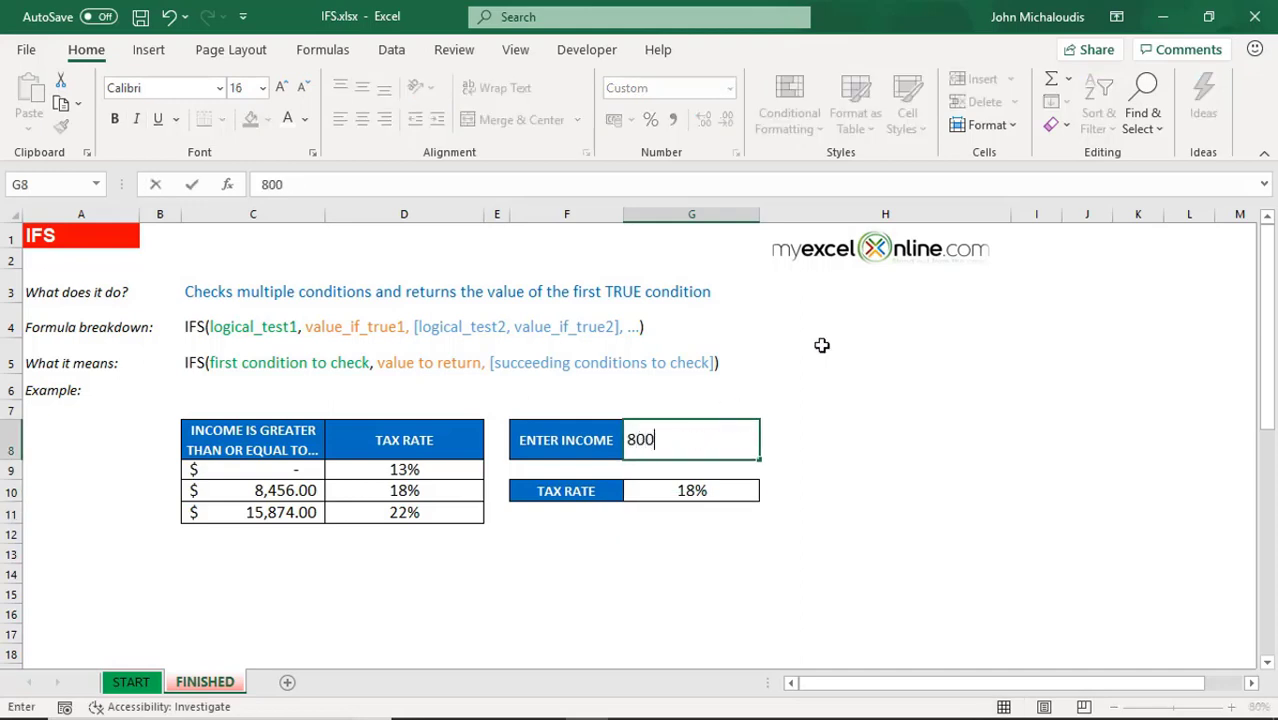
{"action": "key", "text": "enter"}
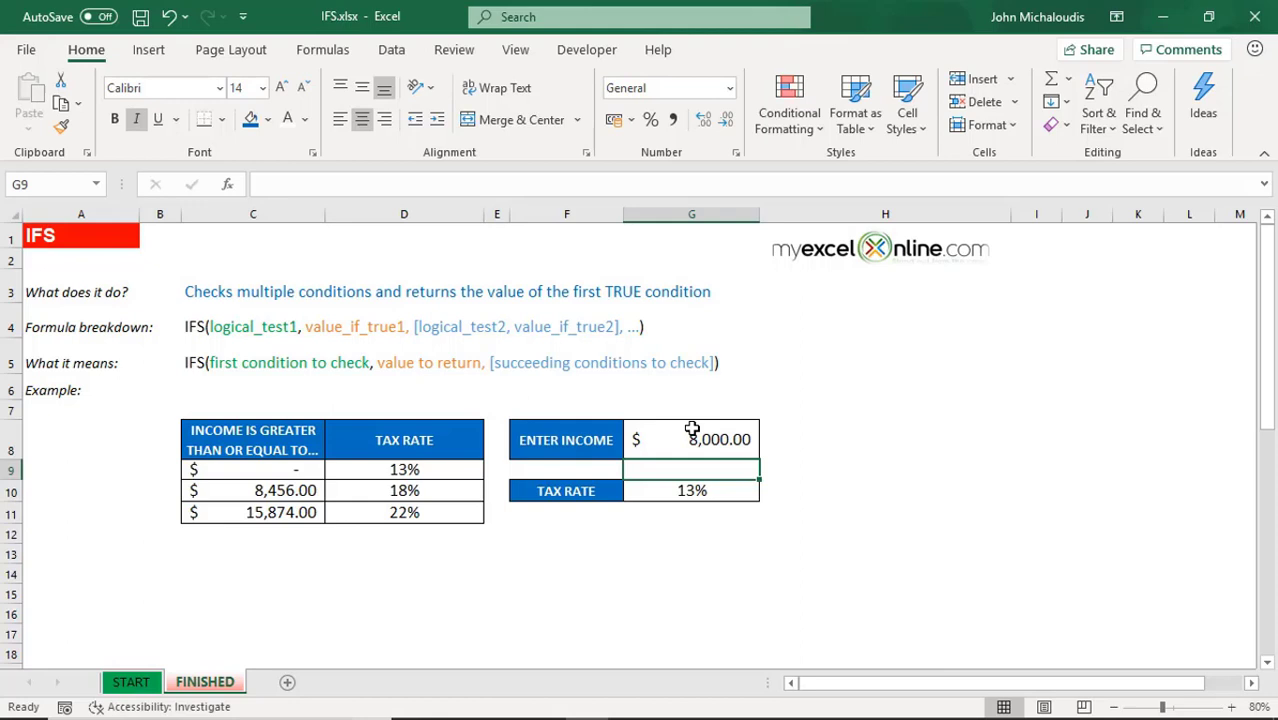
{"action": "type", "text": "9000"}
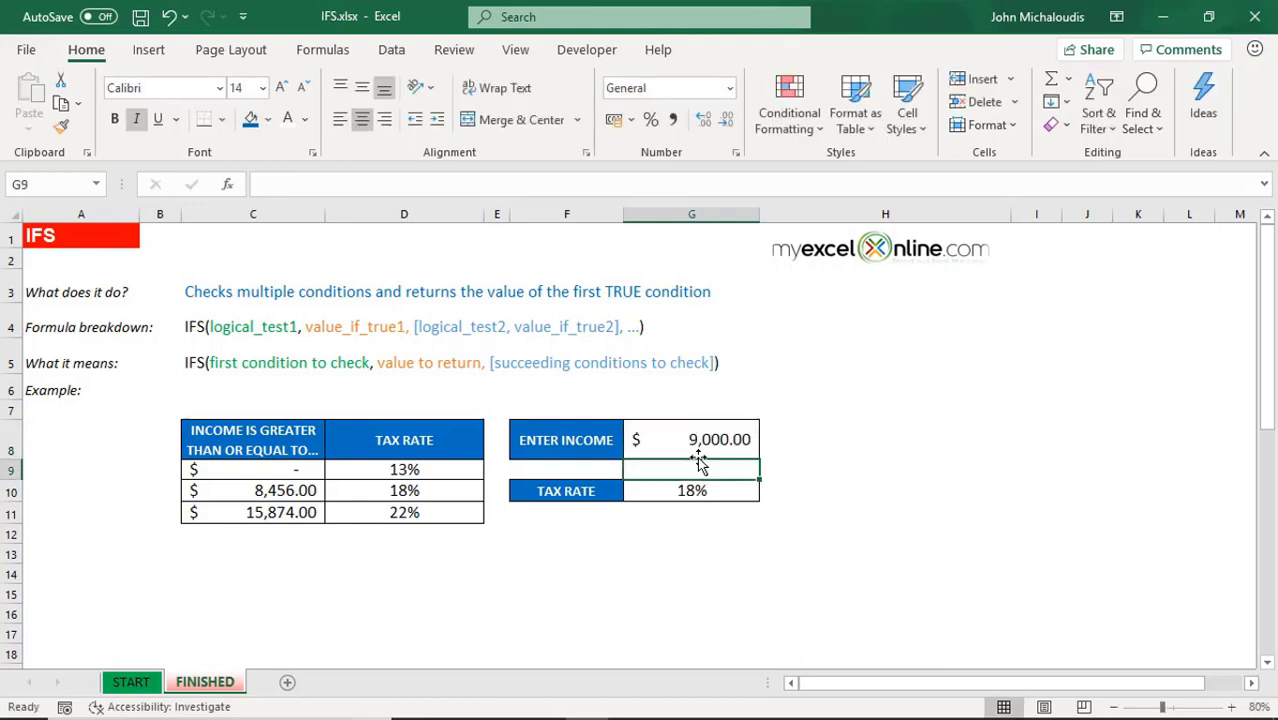
{"action": "type", "text": "15"}
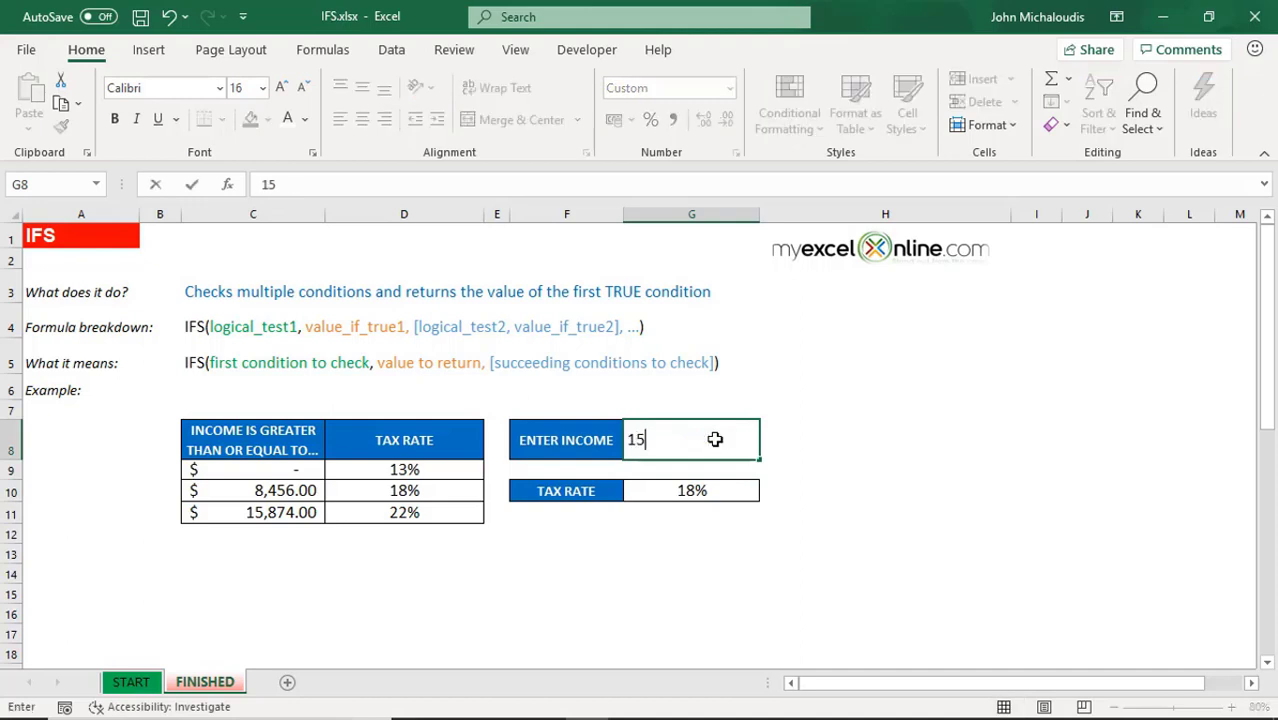
{"action": "key", "text": "Return"}
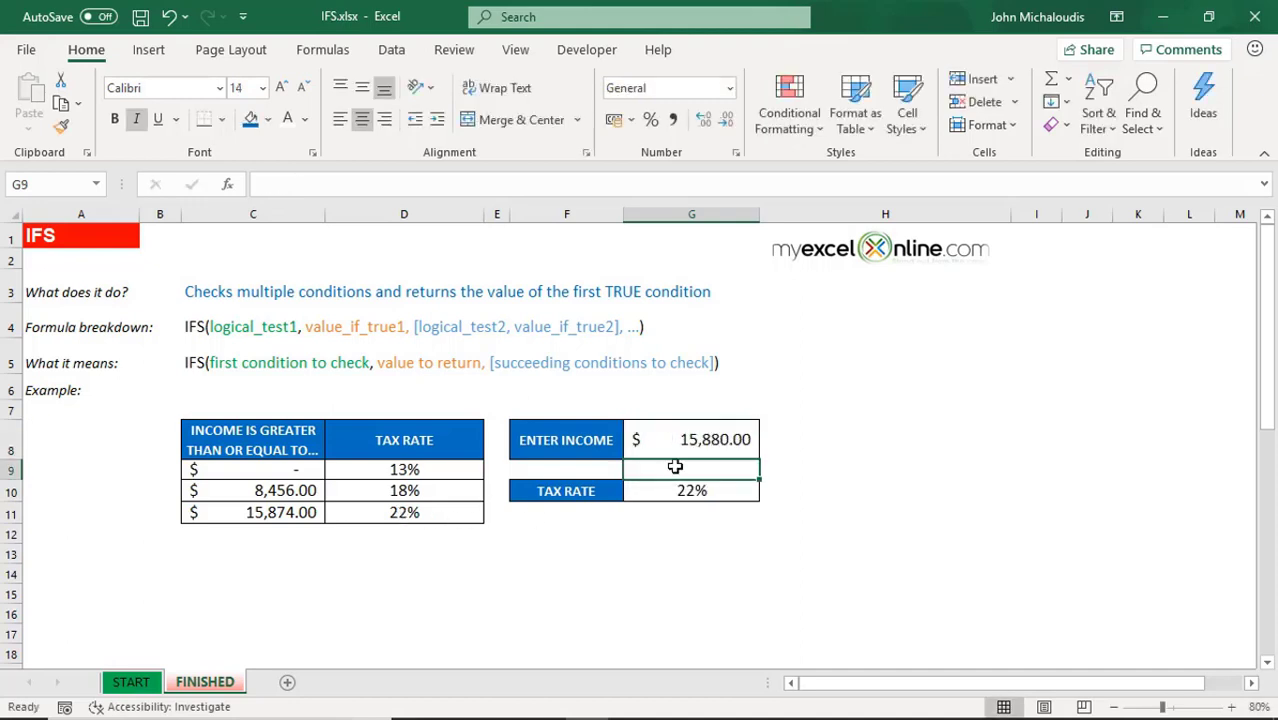
{"action": "left_click", "coordinate": [692, 490]}
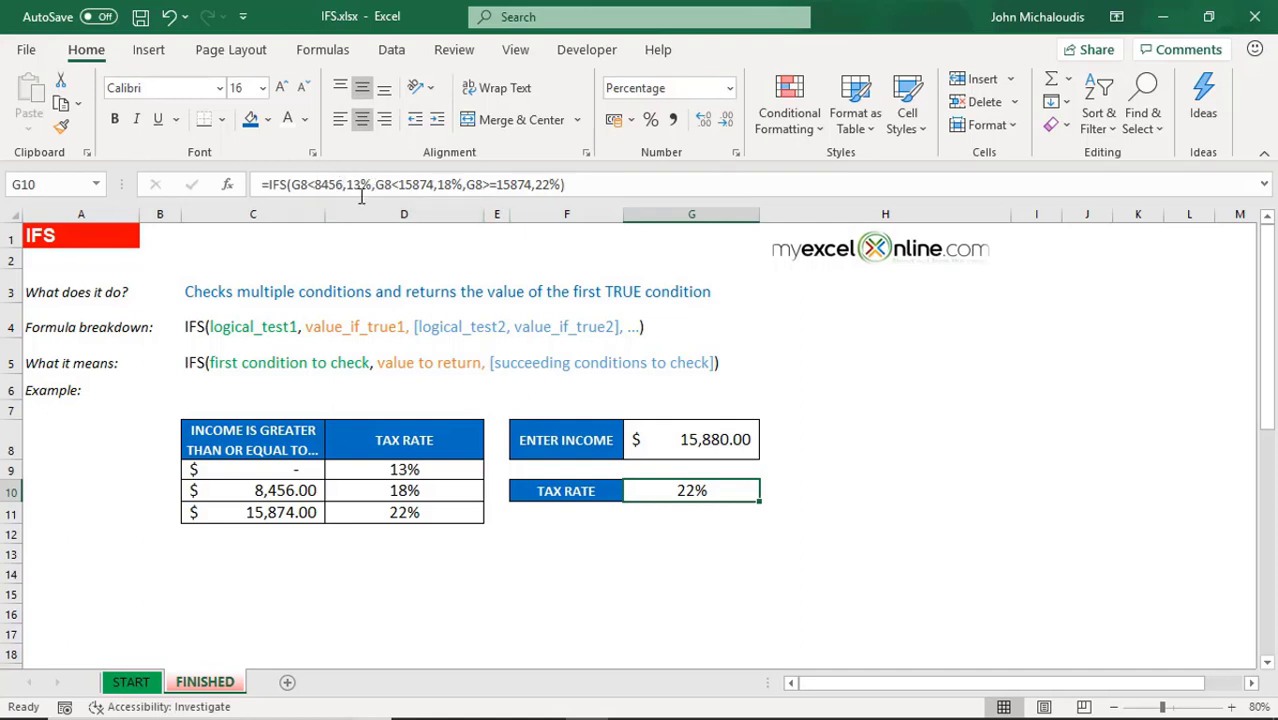
{"action": "mouse_move", "coordinate": [646, 184]}
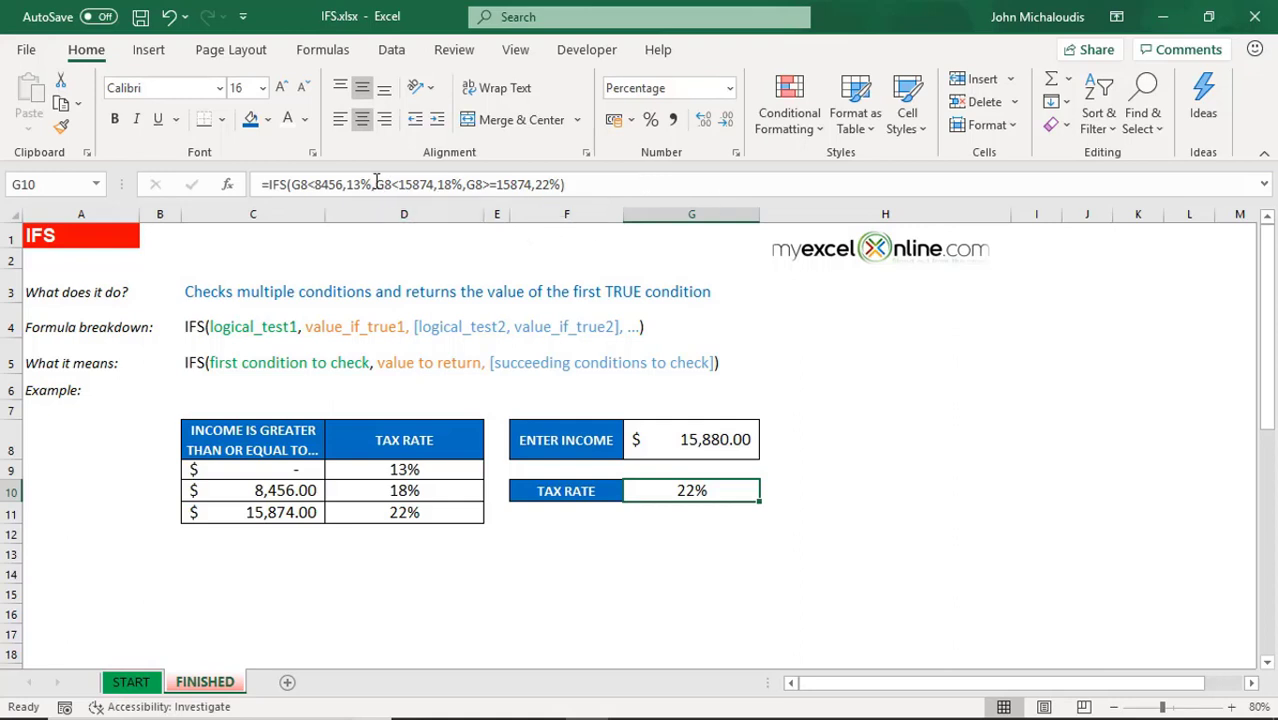
{"action": "mouse_move", "coordinate": [540, 184]}
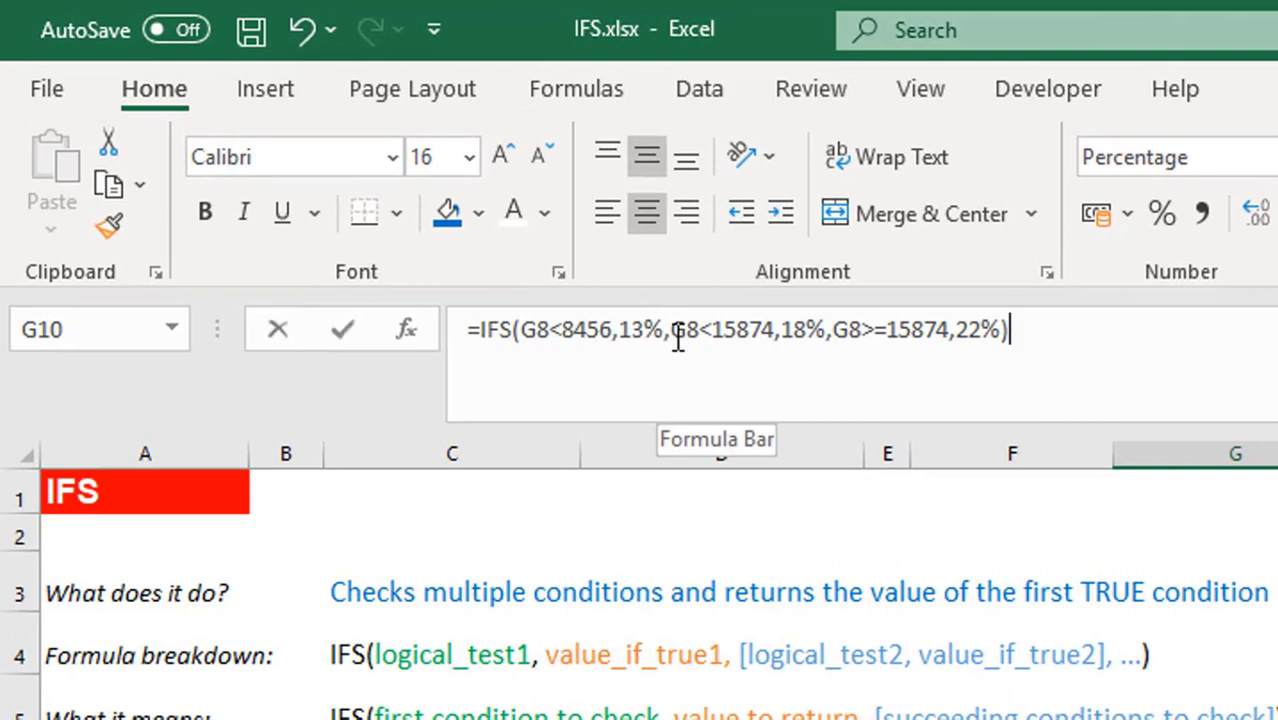
Step: Break the IFS formula onto three lines with Alt+Enter, one condition per line, still returning 22%
{"action": "key", "text": "alt+return"}
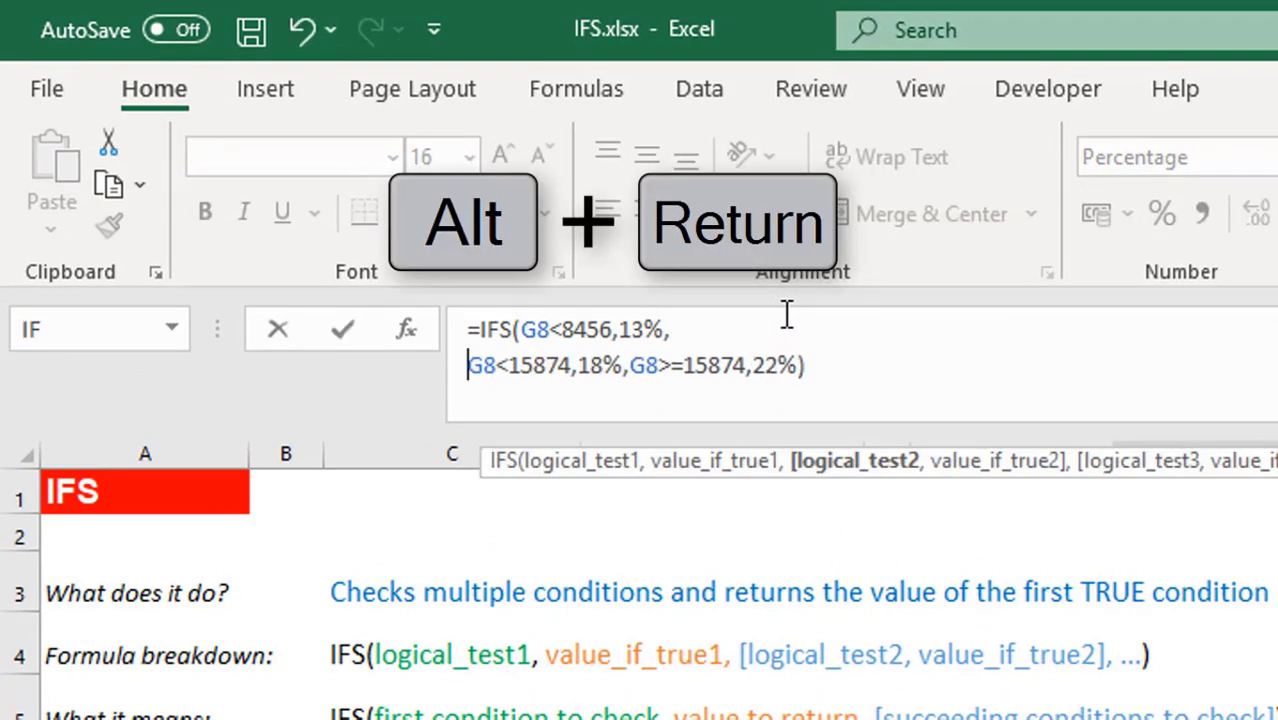
{"action": "key", "text": "alt+Return"}
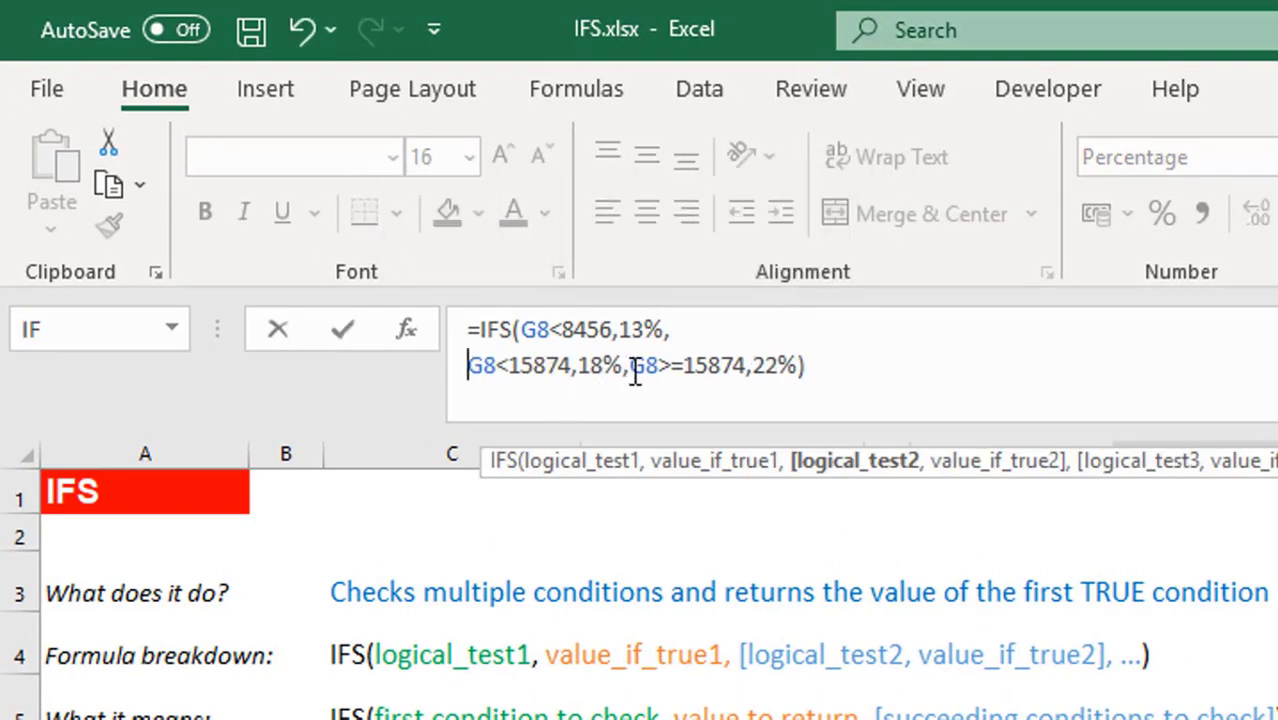
{"action": "key", "text": "alt+Return"}
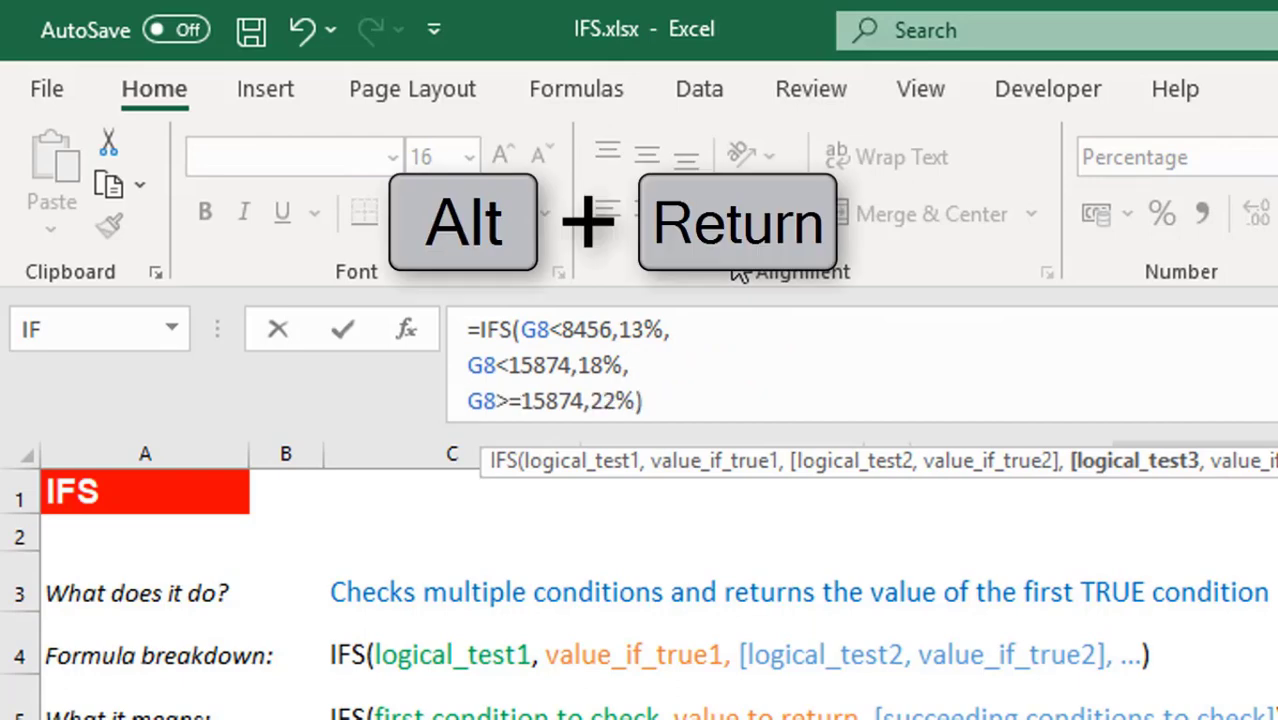
{"action": "key", "text": "alt+return"}
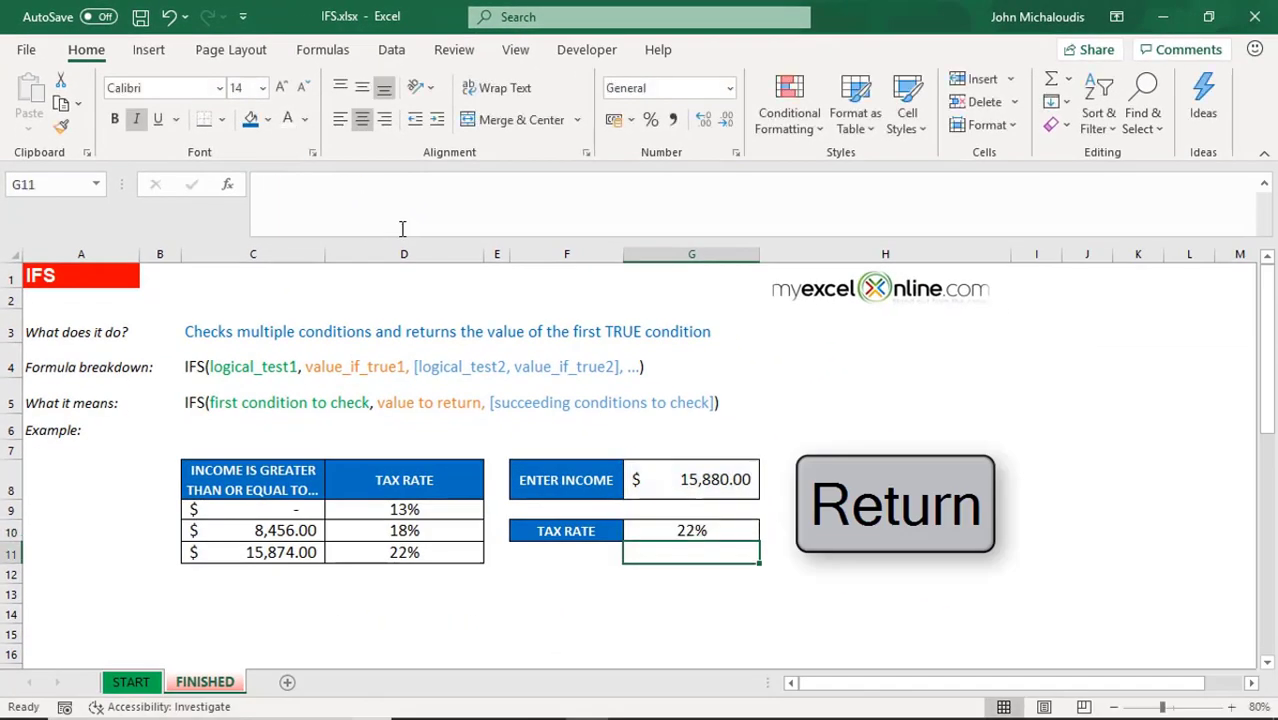
{"action": "left_click", "coordinate": [692, 530]}
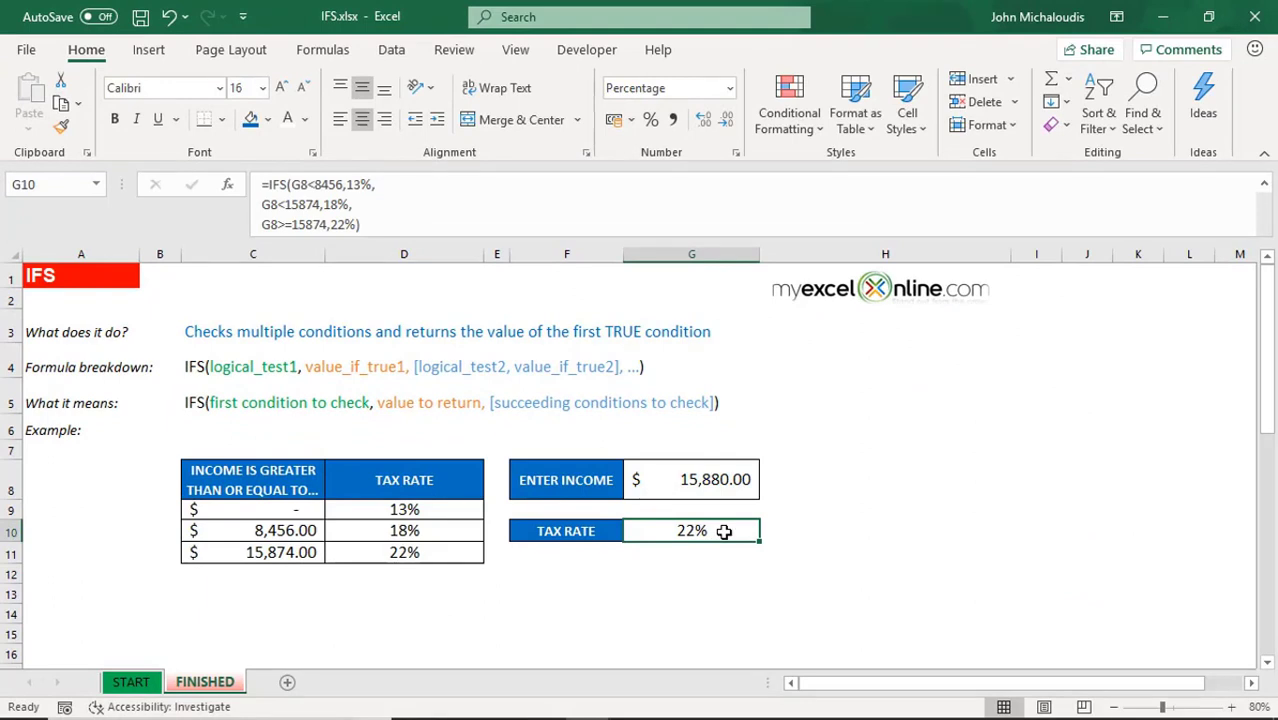